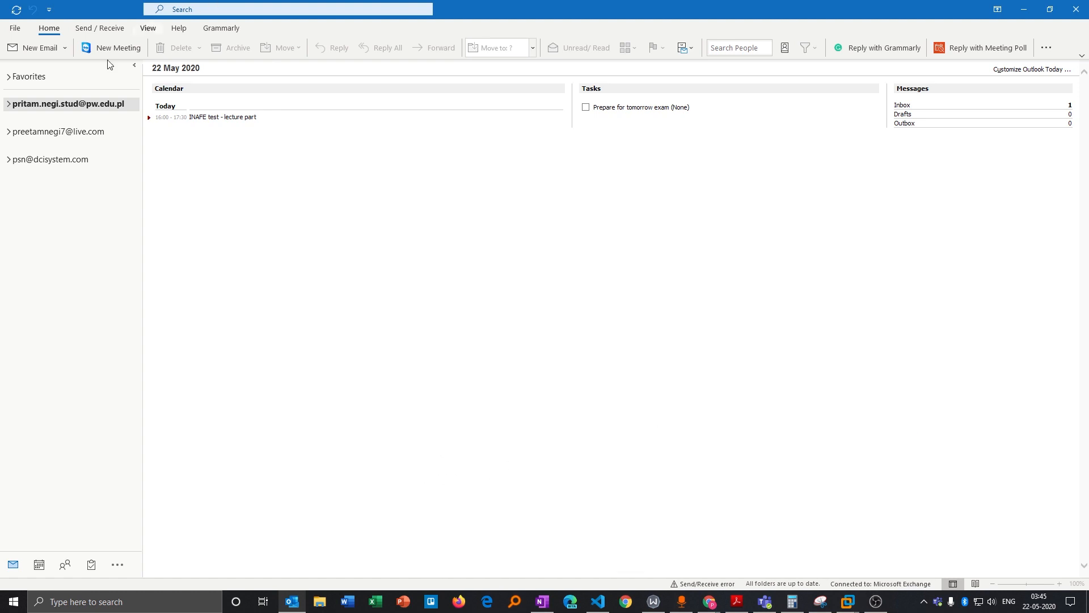
{"action": "mouse_move", "coordinate": [488, 330]}
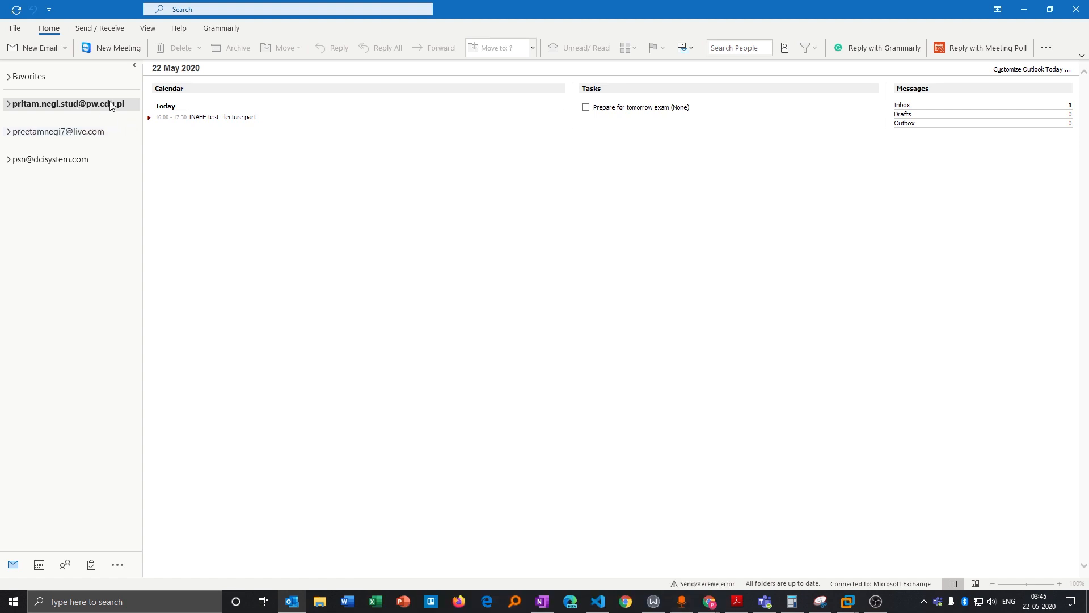
{"action": "mouse_move", "coordinate": [113, 107]}
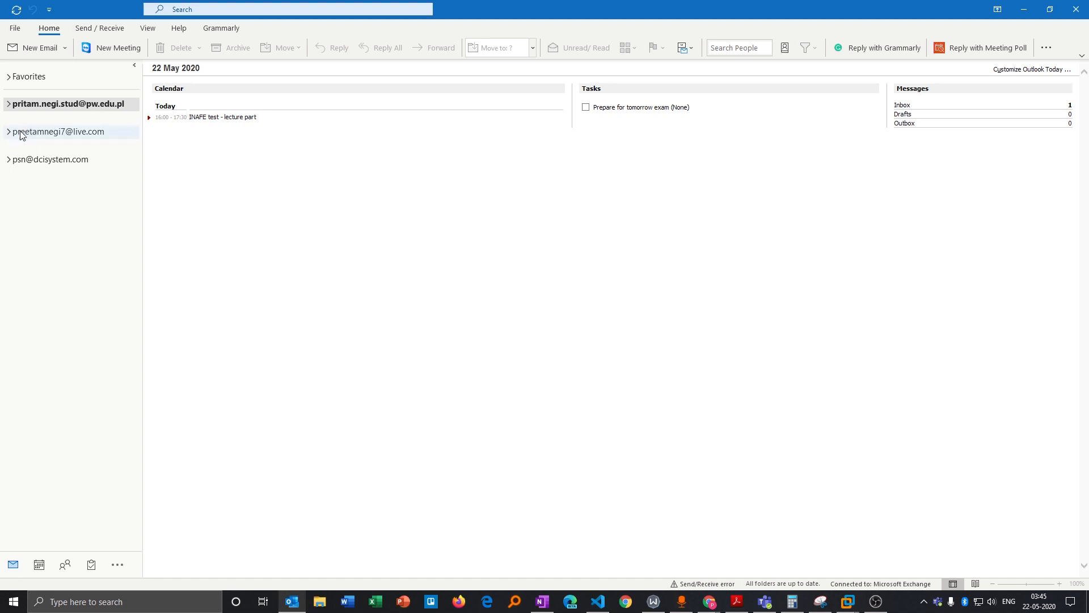
{"action": "mouse_move", "coordinate": [62, 150]}
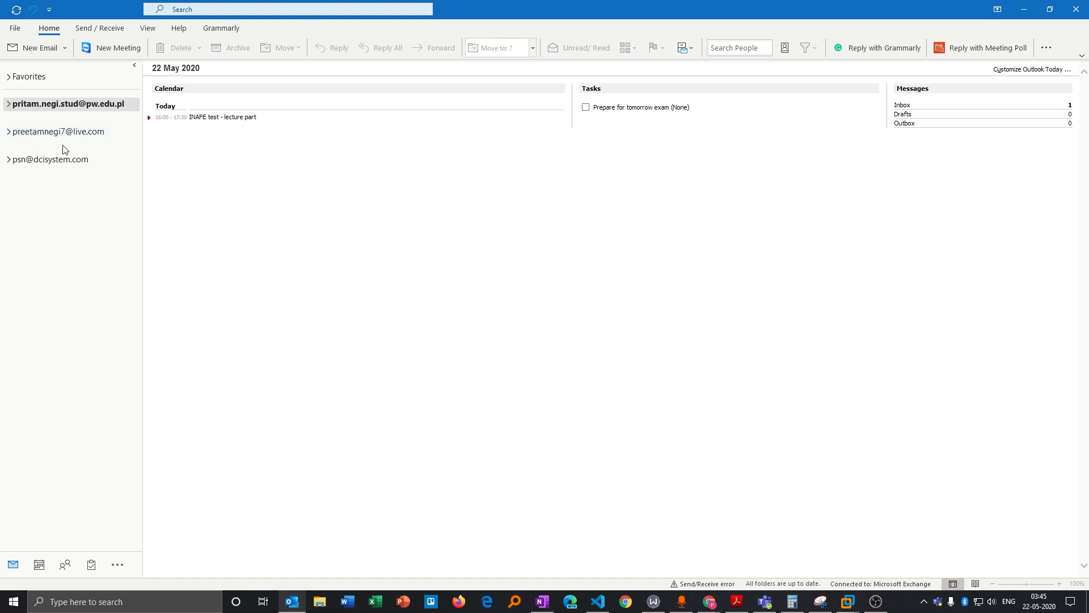
{"action": "mouse_move", "coordinate": [51, 173]}
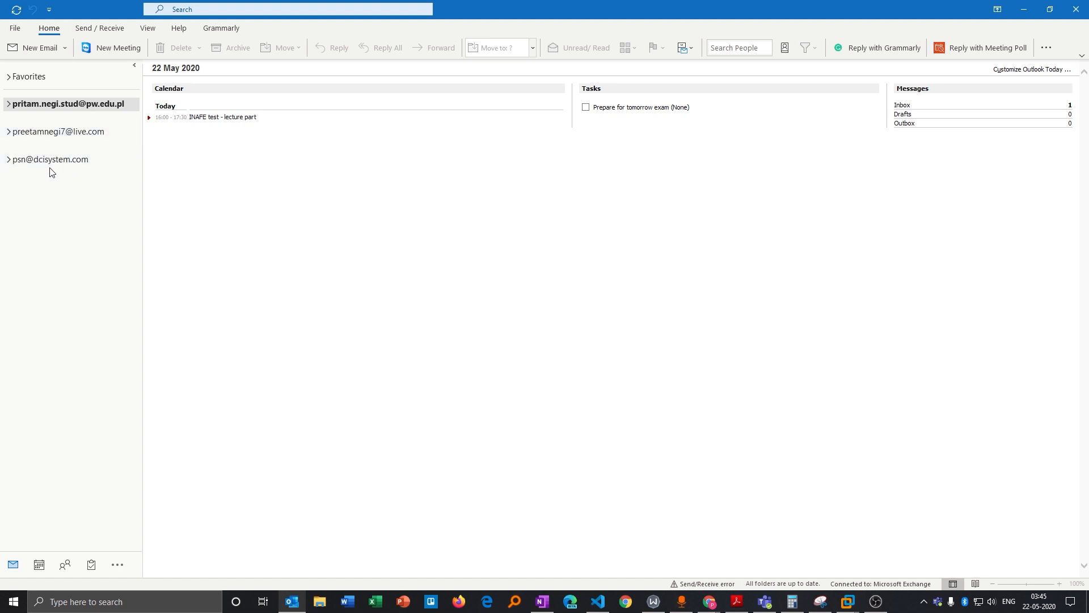
{"action": "mouse_move", "coordinate": [78, 174]}
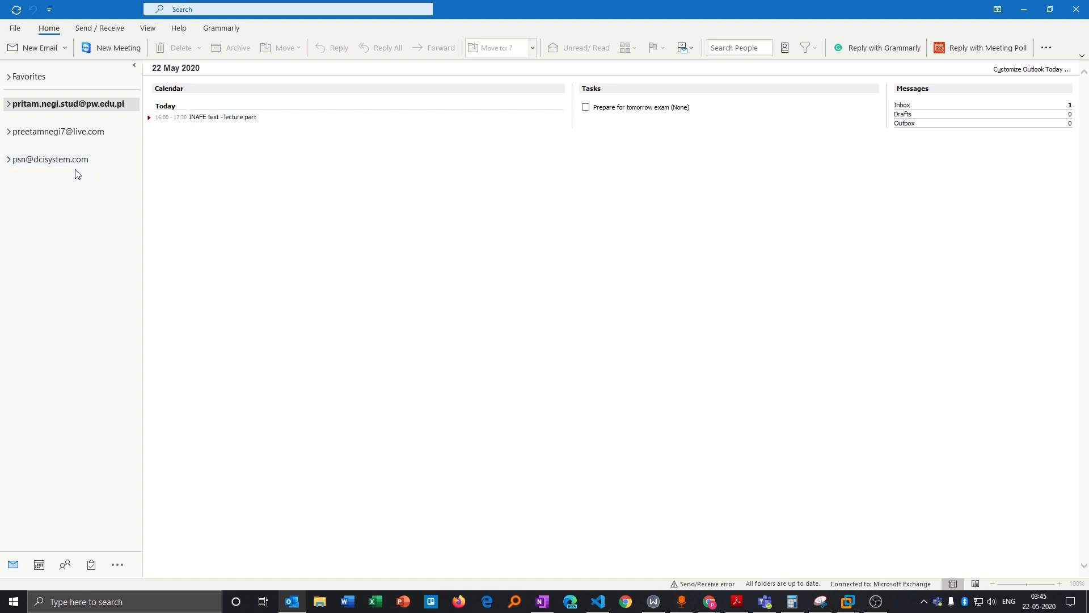
{"action": "mouse_move", "coordinate": [101, 175]}
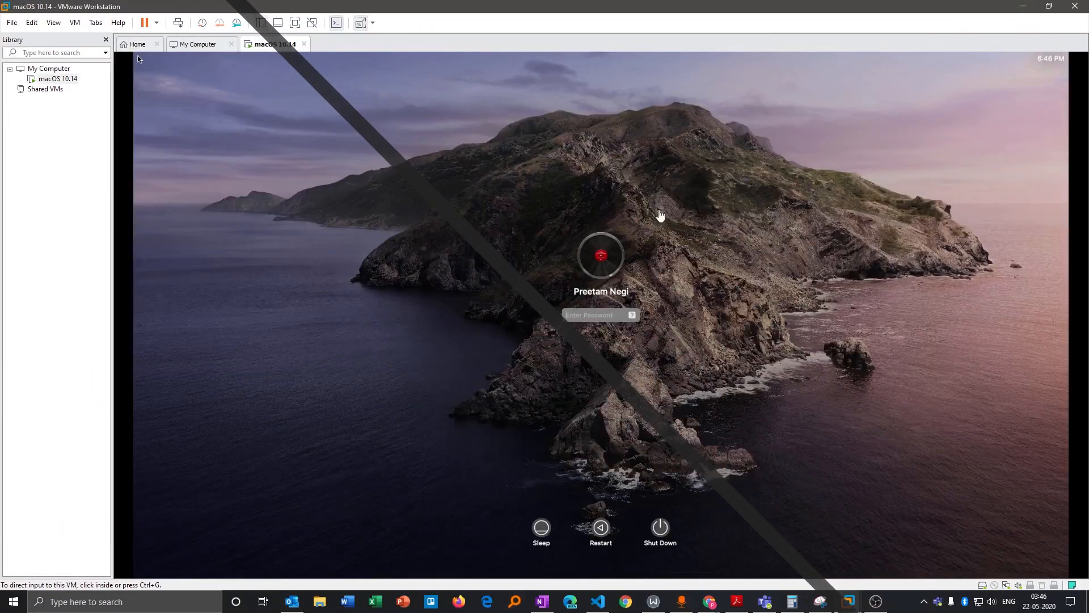
- Log in to the macOS virtual machine with its password and show it full screen
{"action": "left_click", "coordinate": [600, 314]}
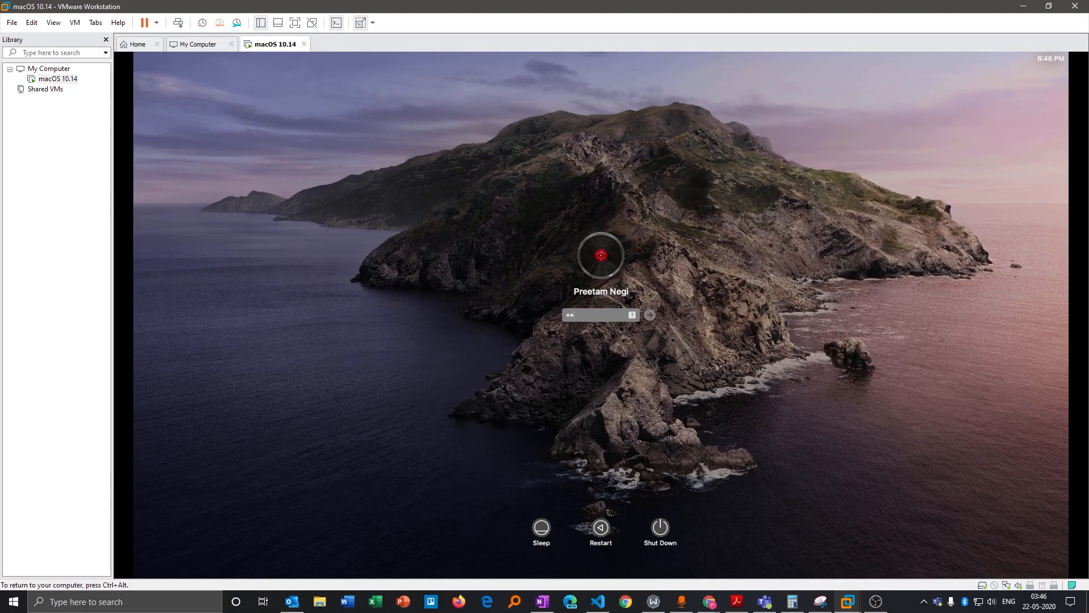
{"action": "type", "text": "password"}
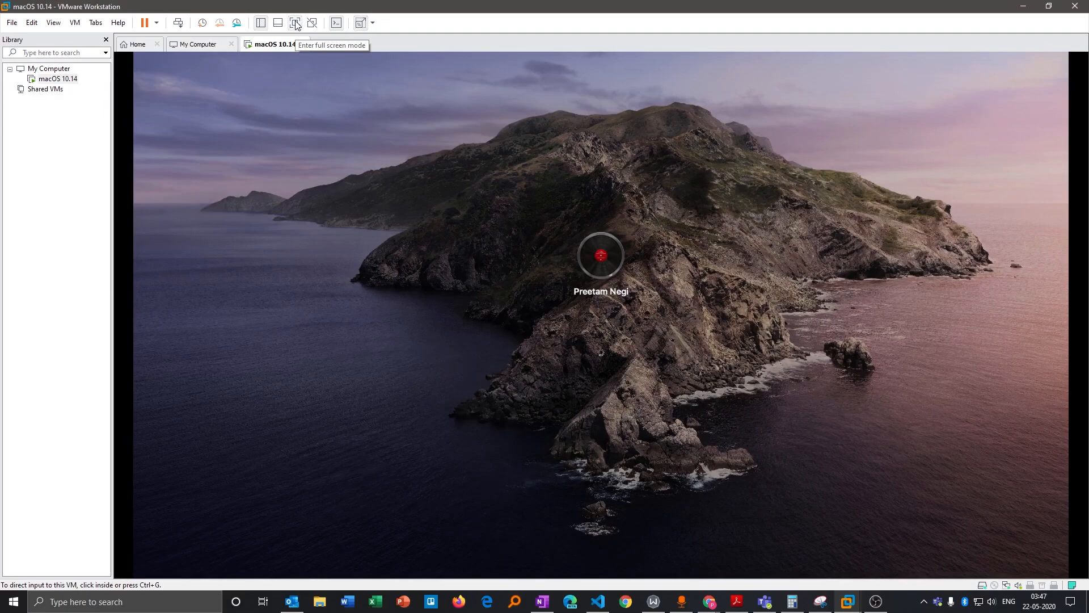
{"action": "left_click", "coordinate": [296, 23]}
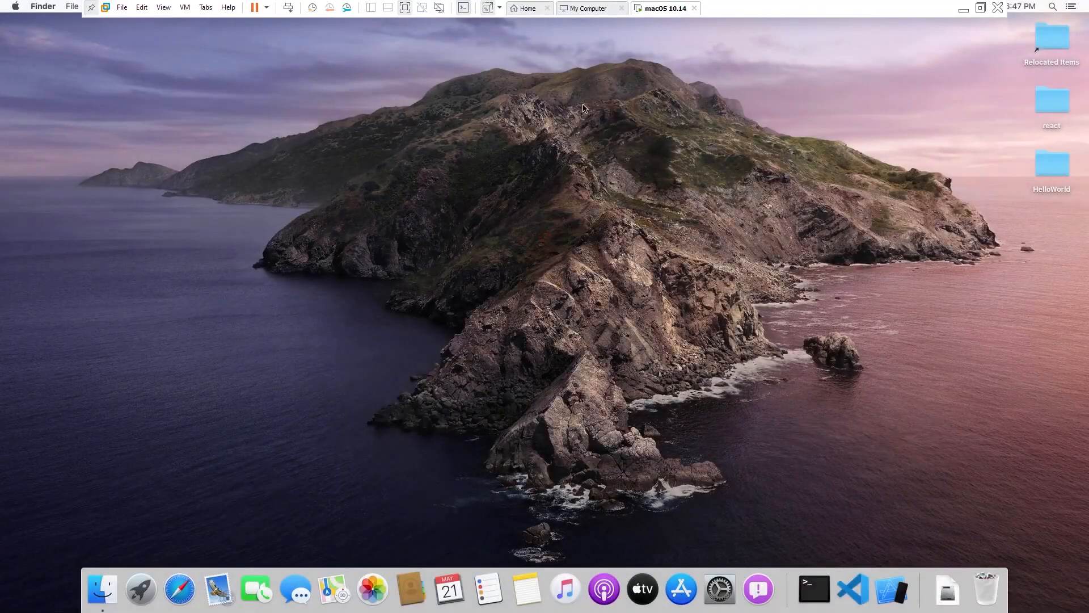
{"action": "mouse_move", "coordinate": [140, 589]}
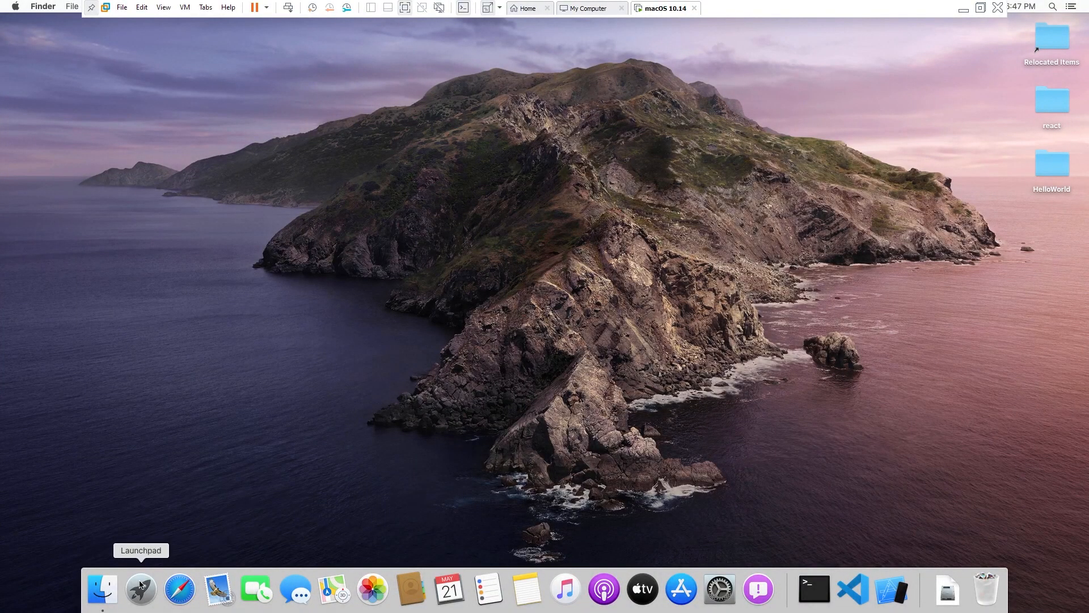
- Launch Outlook from the Dock and postpone the pending updates notification
{"action": "left_click", "coordinate": [140, 589]}
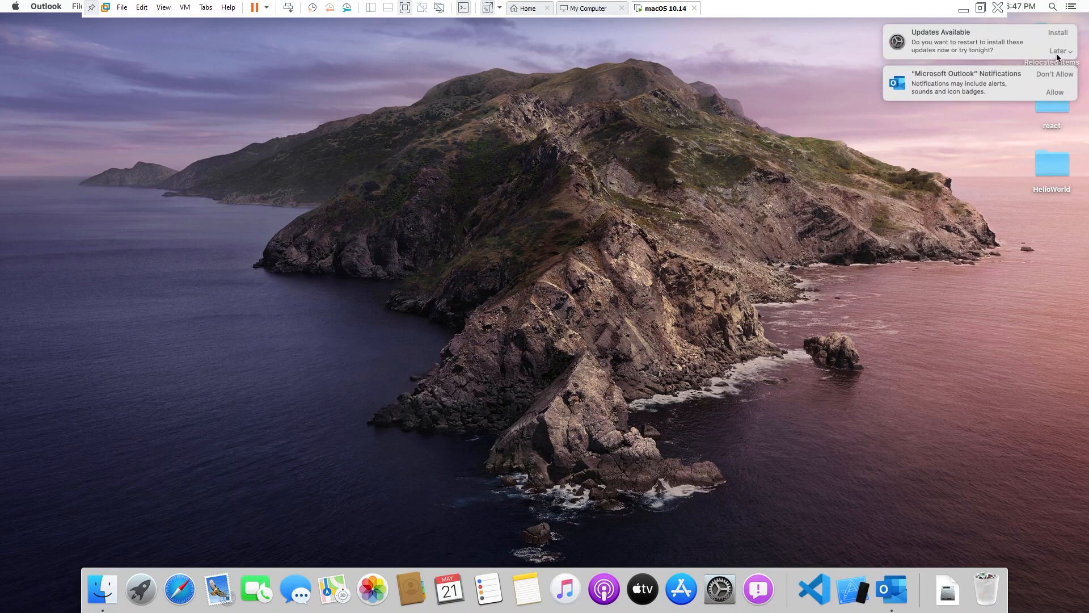
{"action": "left_click", "coordinate": [1059, 51]}
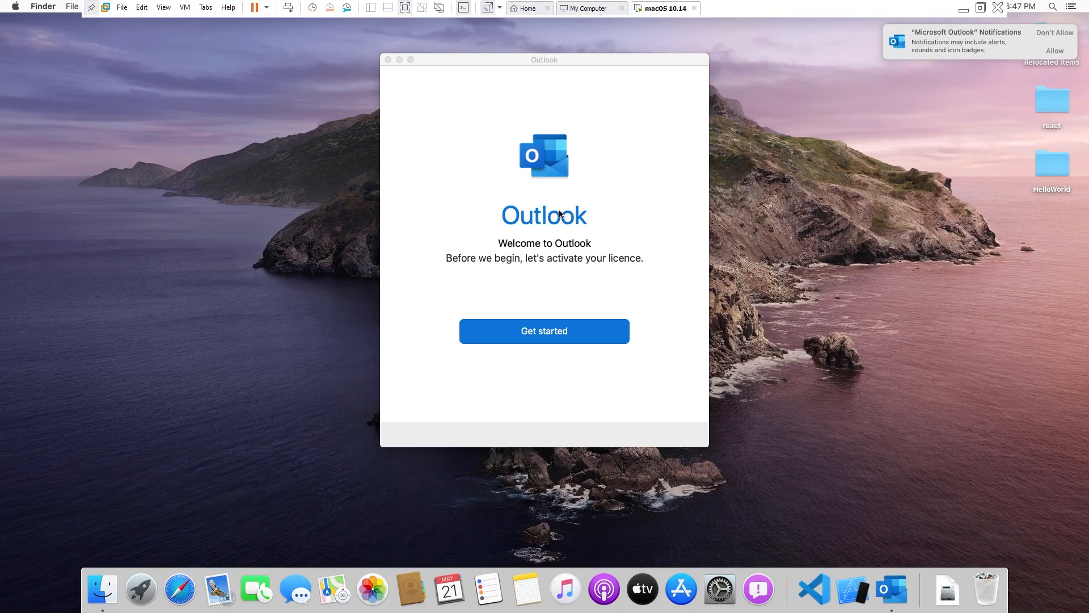
{"action": "mouse_move", "coordinate": [583, 292]}
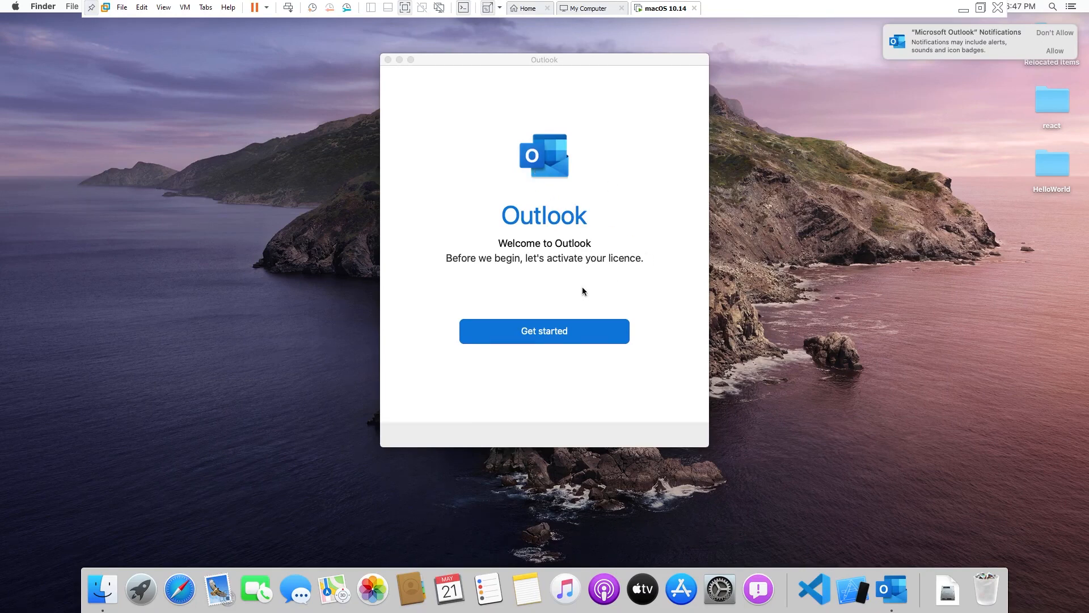
{"action": "mouse_move", "coordinate": [547, 295]}
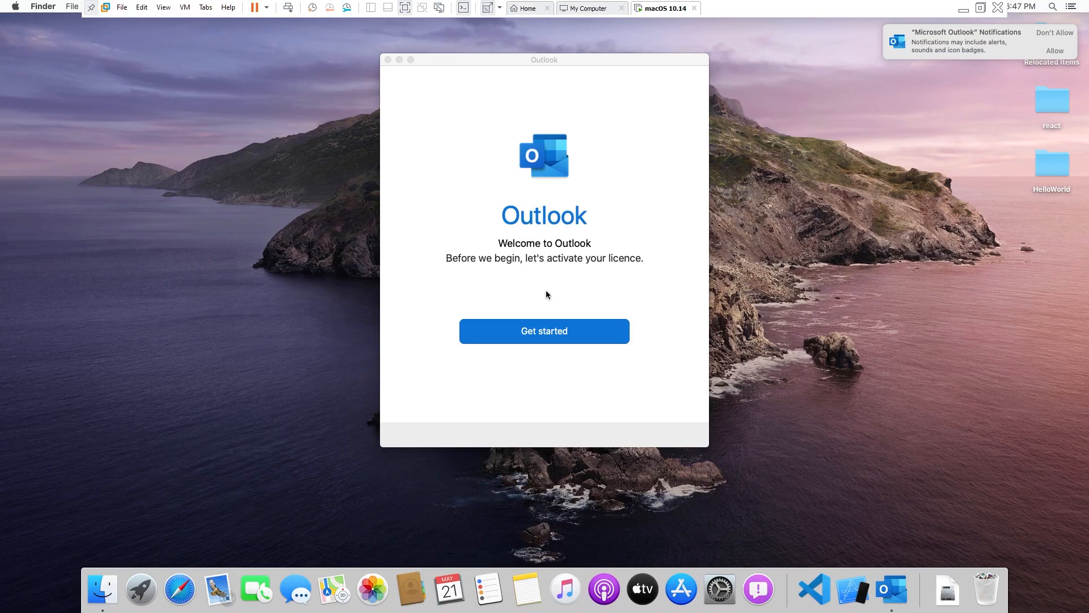
{"action": "mouse_move", "coordinate": [551, 333]}
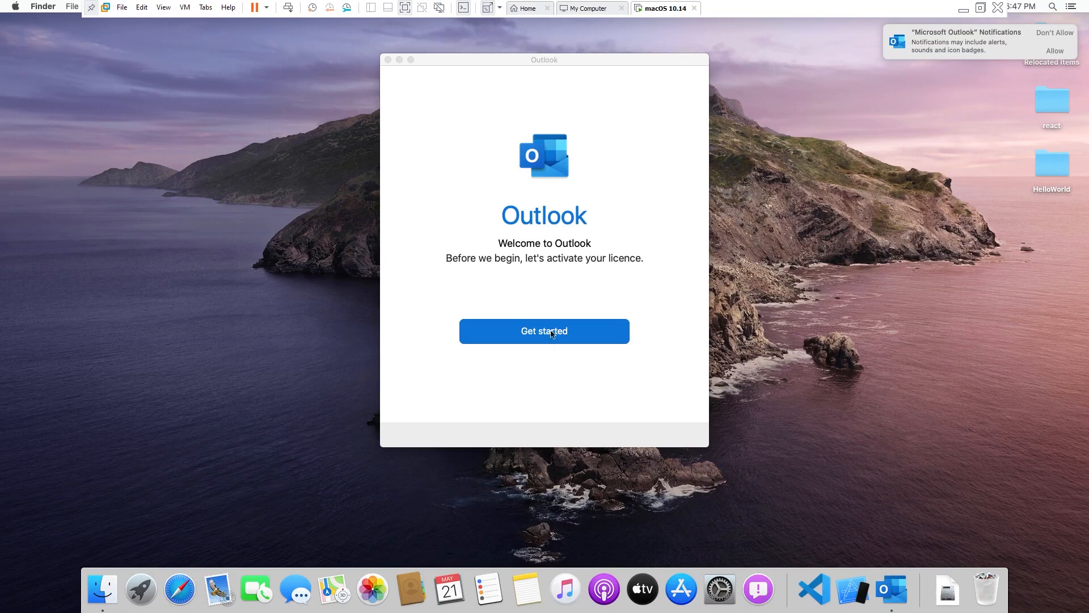
{"action": "mouse_move", "coordinate": [513, 159]}
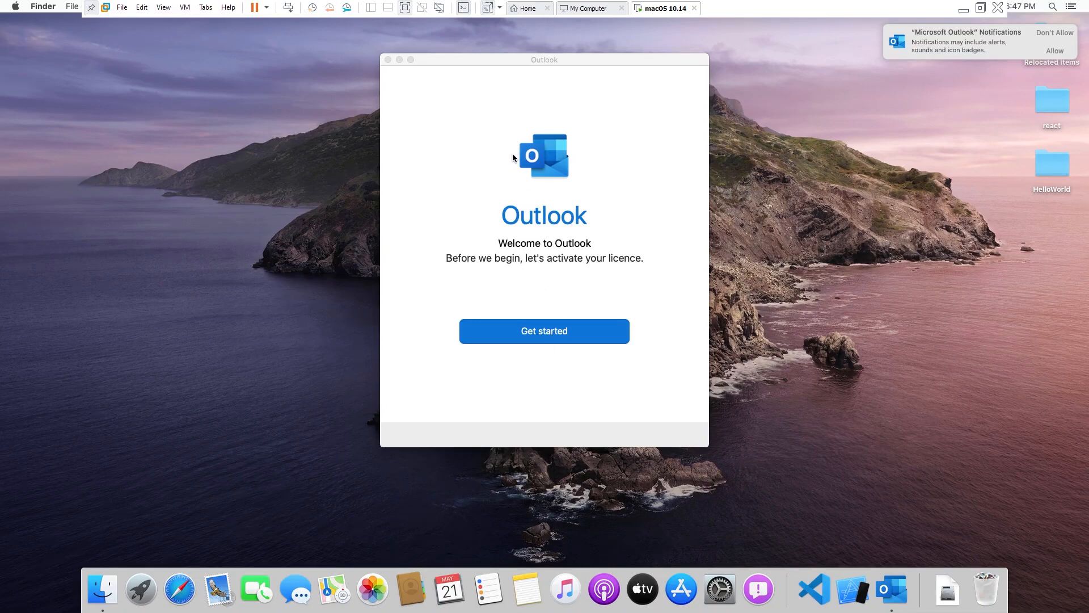
{"action": "mouse_move", "coordinate": [584, 275]}
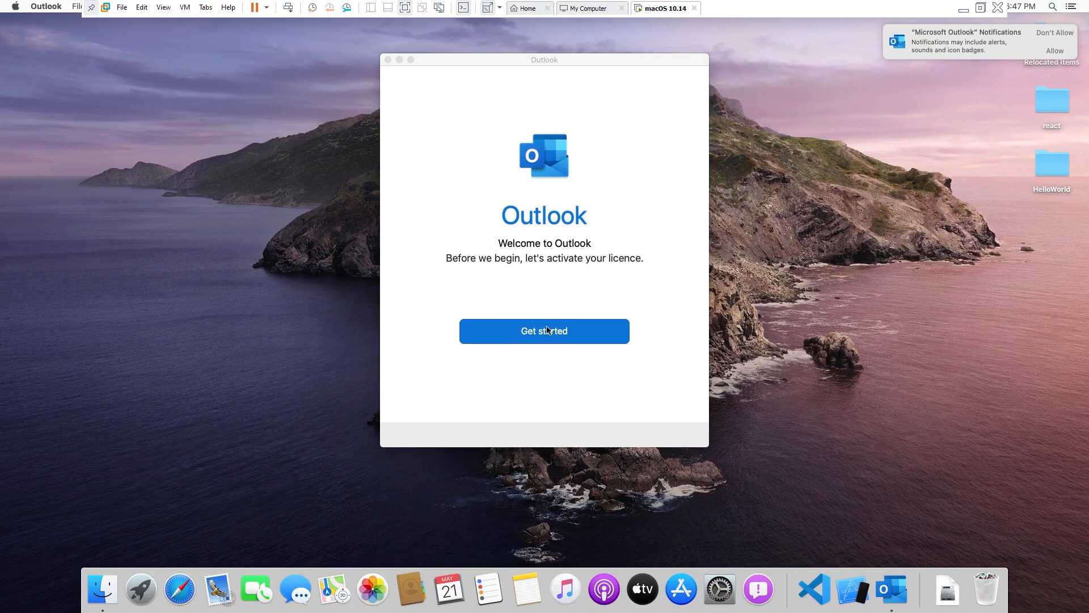
- Activate the Outlook licence via Get started and start using Outlook
{"action": "left_click", "coordinate": [544, 330]}
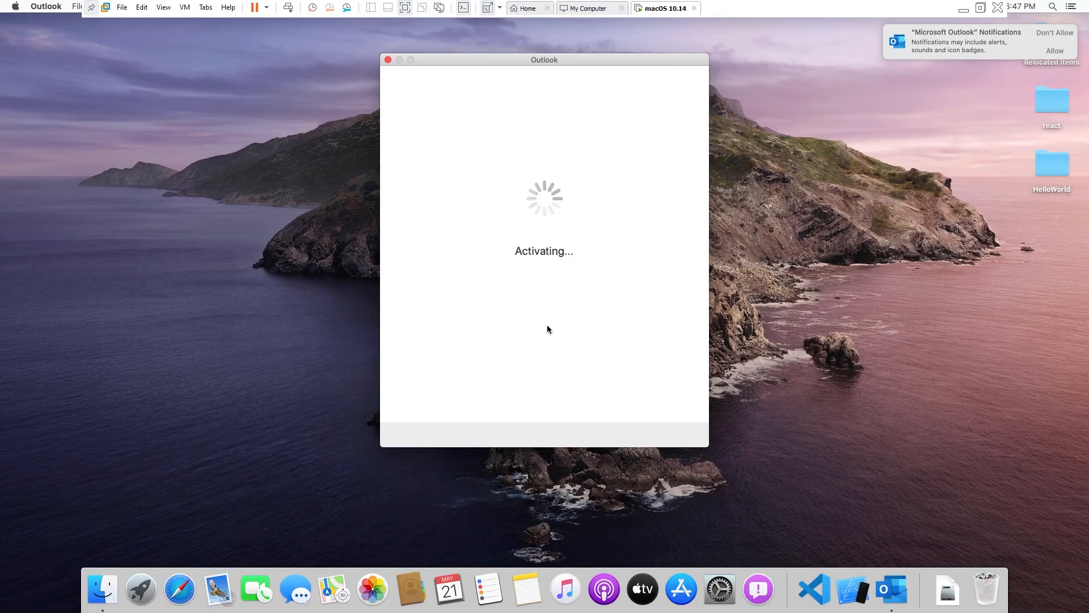
{"action": "mouse_move", "coordinate": [487, 242]}
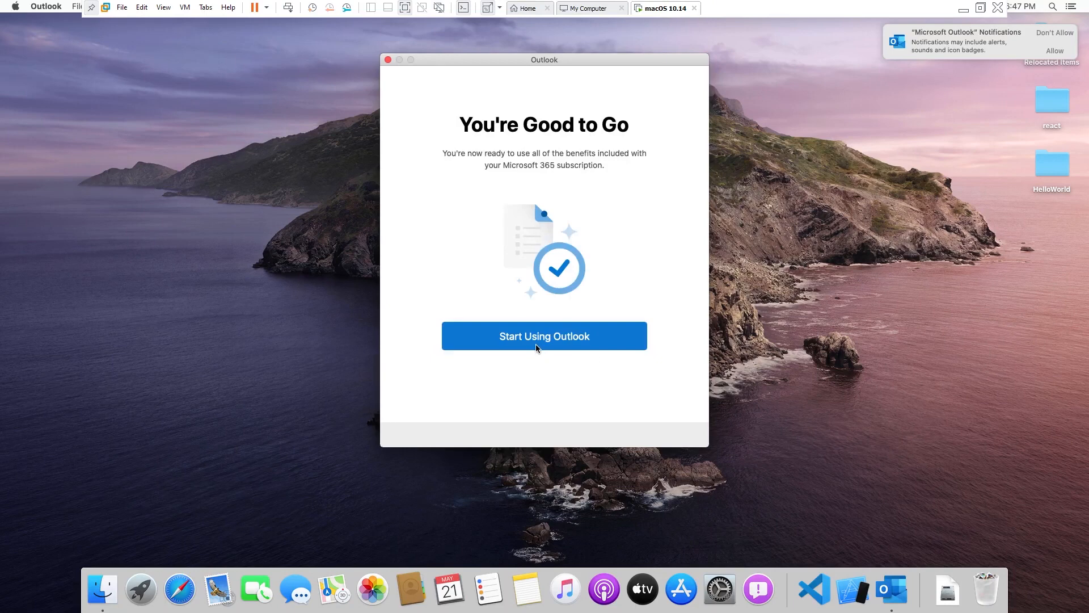
{"action": "left_click", "coordinate": [544, 336]}
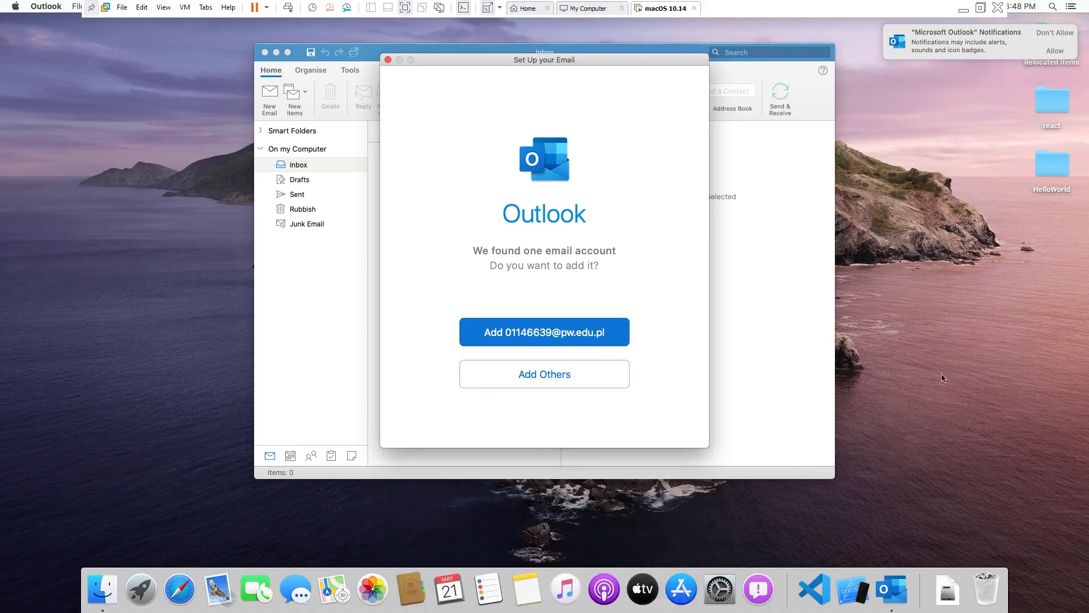
{"action": "mouse_move", "coordinate": [386, 395]}
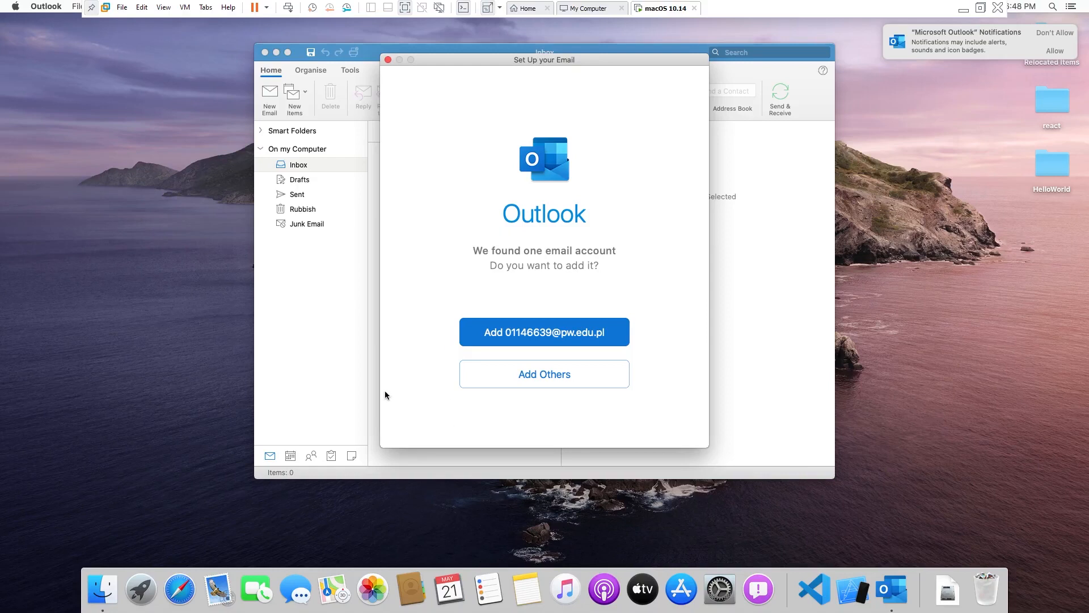
{"action": "mouse_move", "coordinate": [537, 399]}
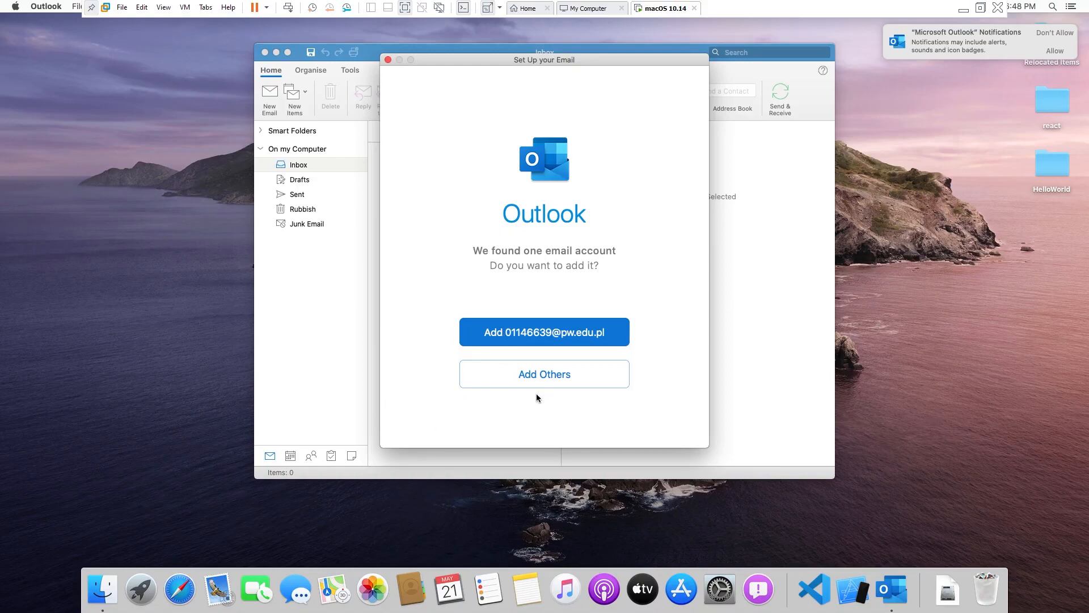
{"action": "left_click", "coordinate": [544, 374]}
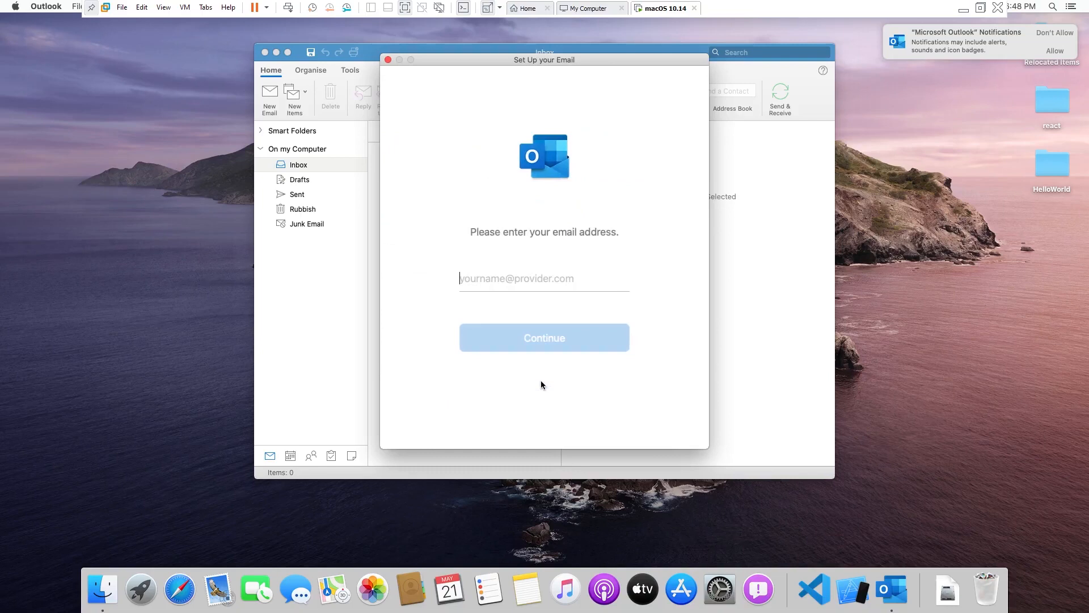
{"action": "mouse_move", "coordinate": [534, 274]}
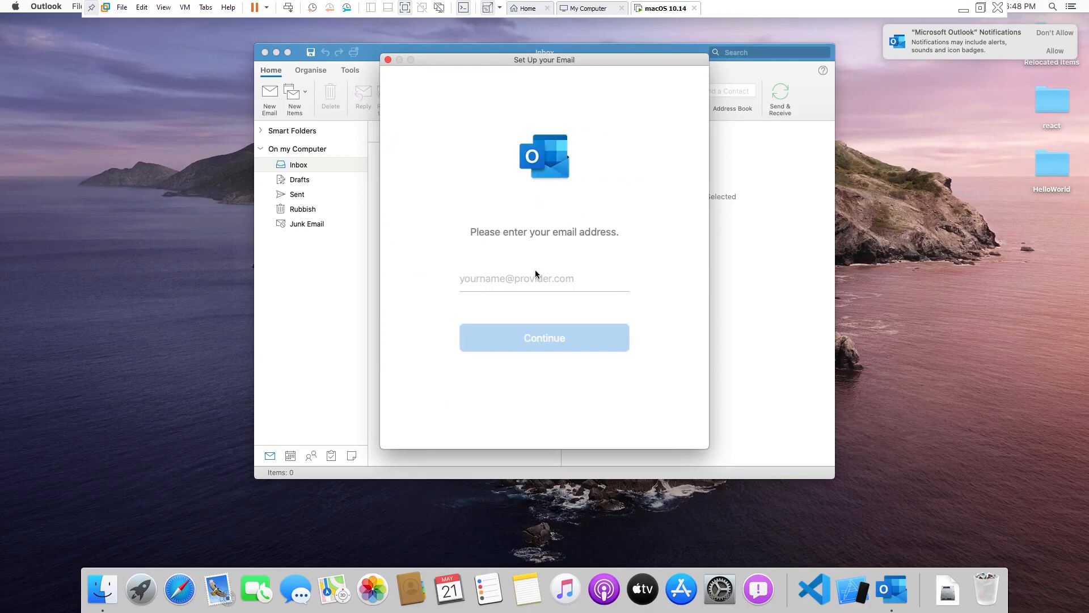
{"action": "left_click", "coordinate": [544, 278]}
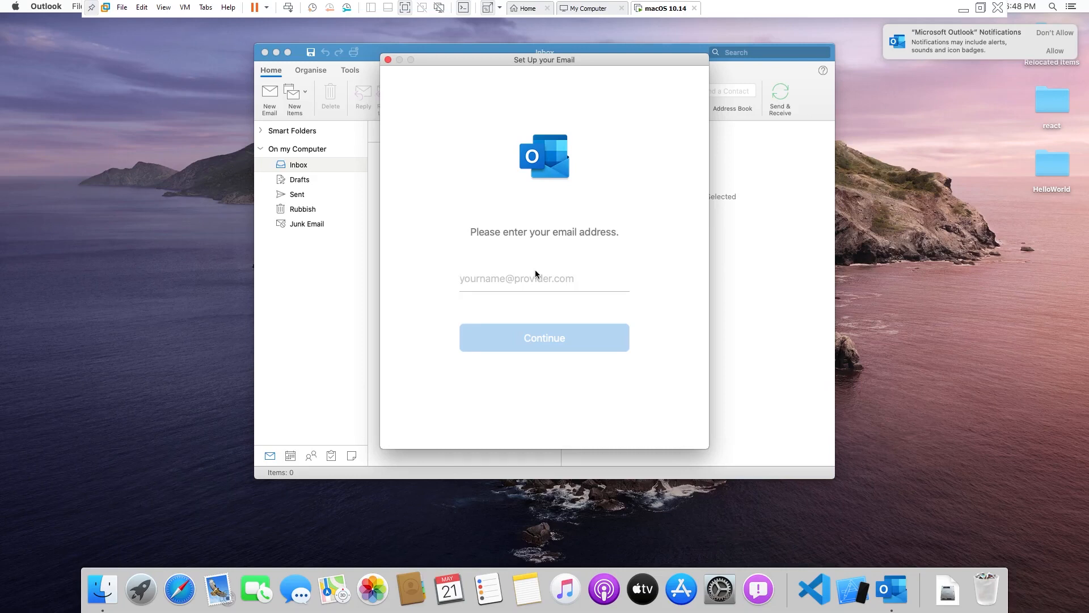
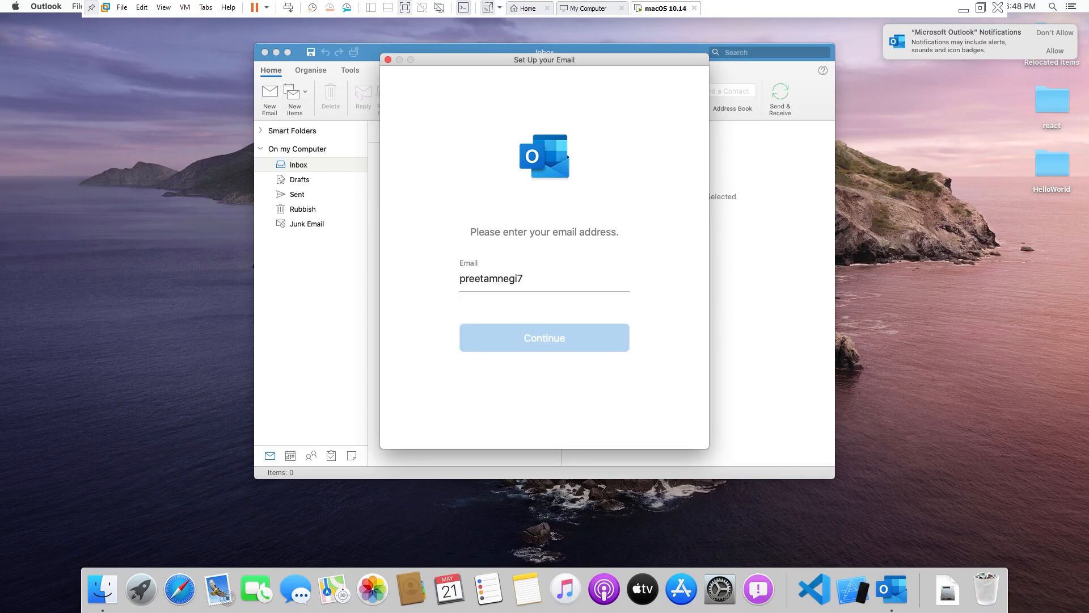
{"action": "left_click", "coordinate": [544, 278]}
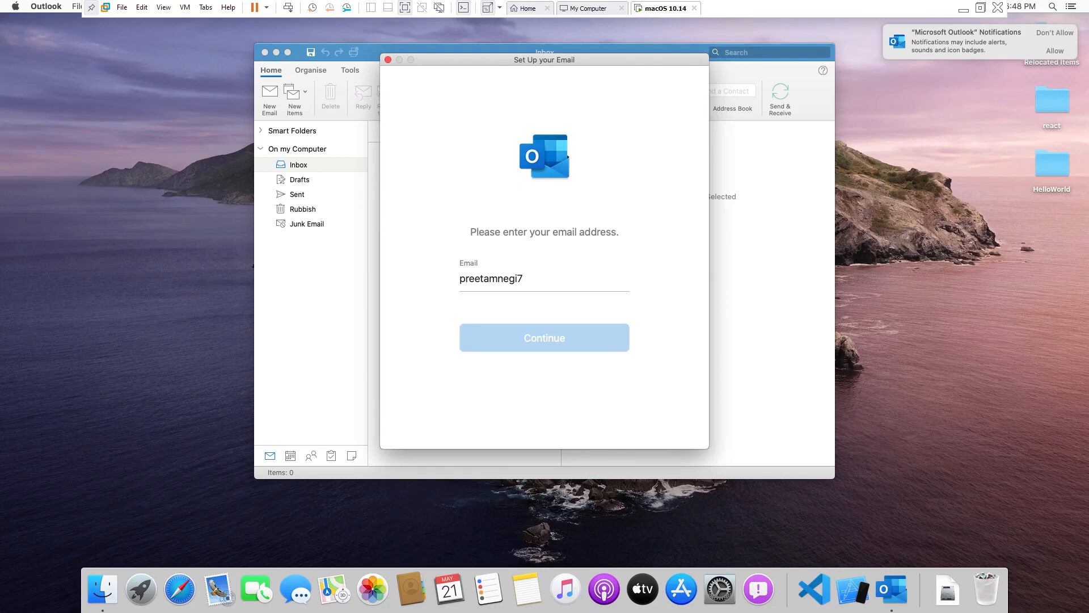
{"action": "left_click", "coordinate": [521, 280]}
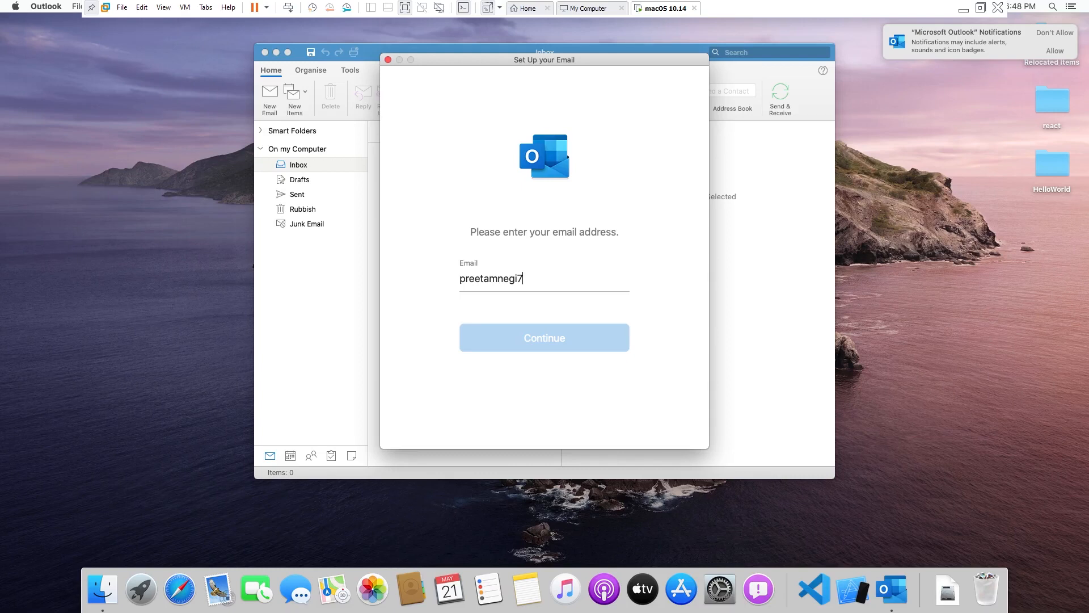
{"action": "type", "text": "@"}
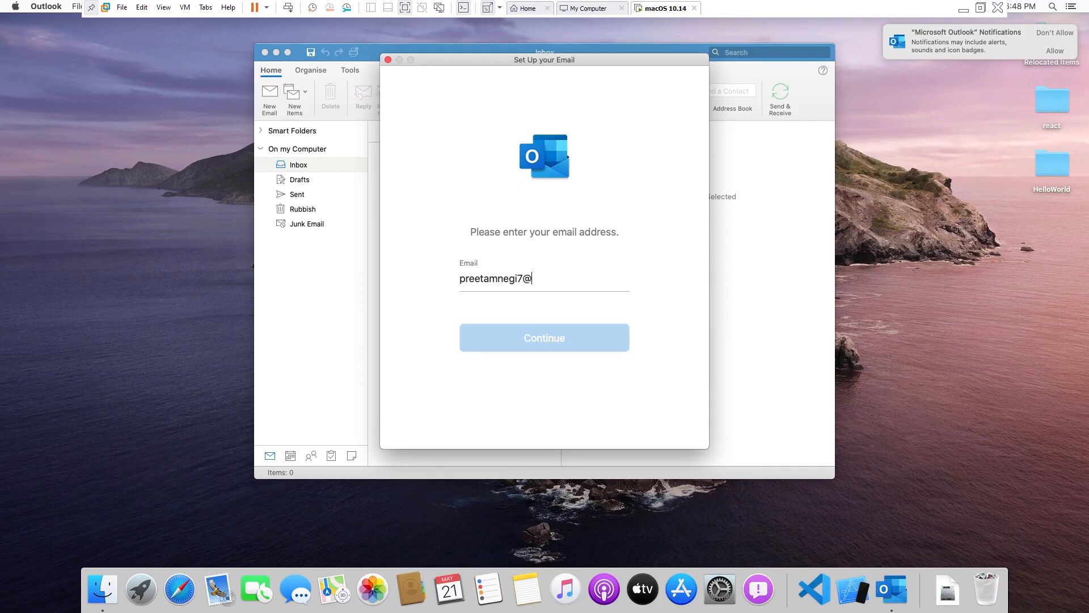
{"action": "type", "text": "live"}
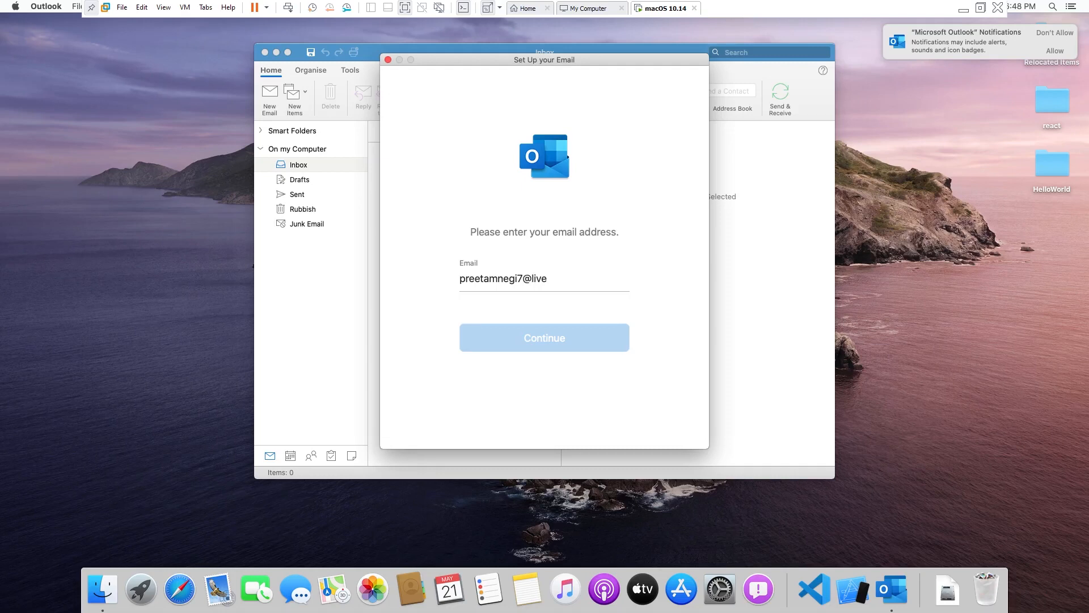
{"action": "type", "text": ".com"}
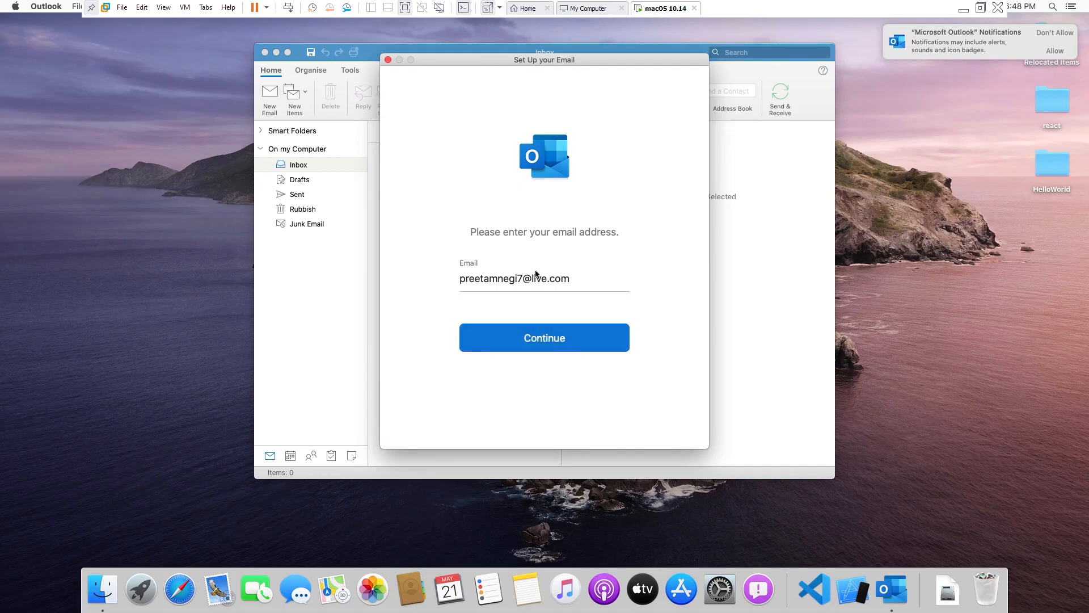
- Continue with the live.com address and choose Outlook.com as its provider when no match is found
{"action": "left_click", "coordinate": [544, 338]}
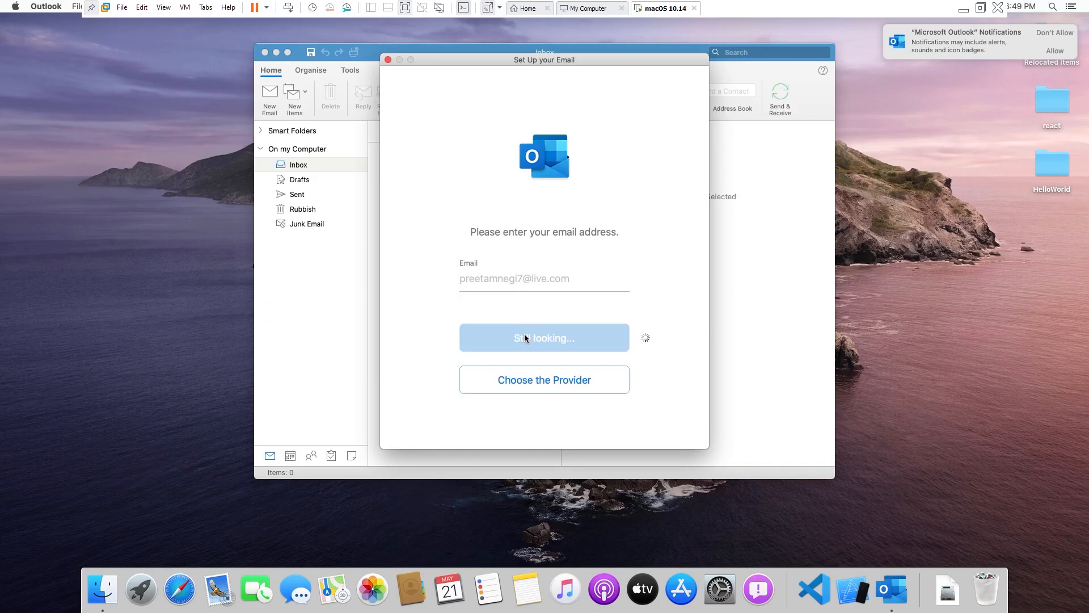
{"action": "mouse_move", "coordinate": [601, 295]}
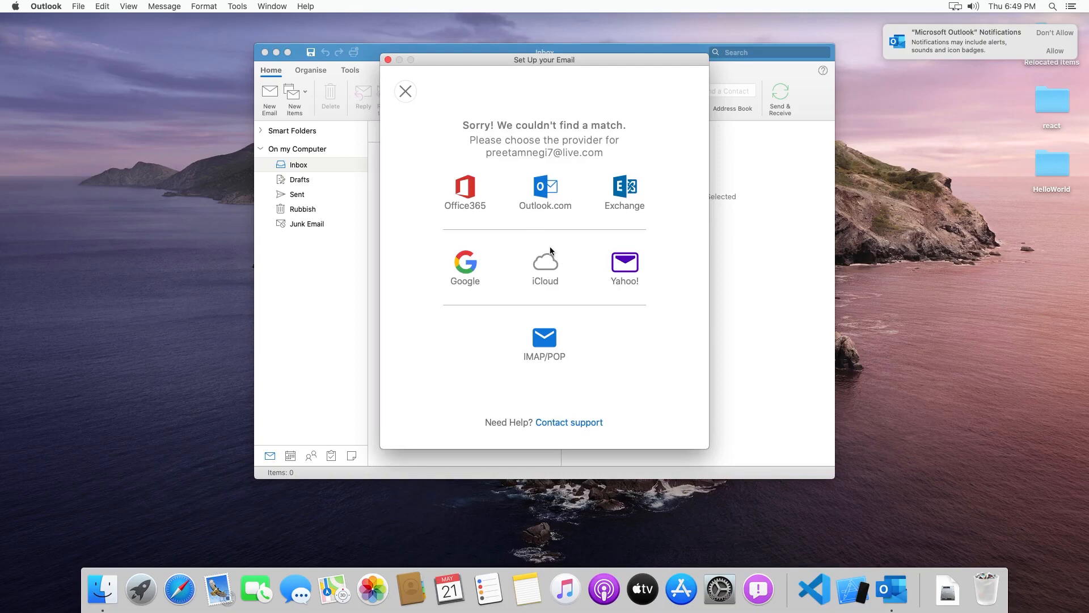
{"action": "mouse_move", "coordinate": [512, 183]}
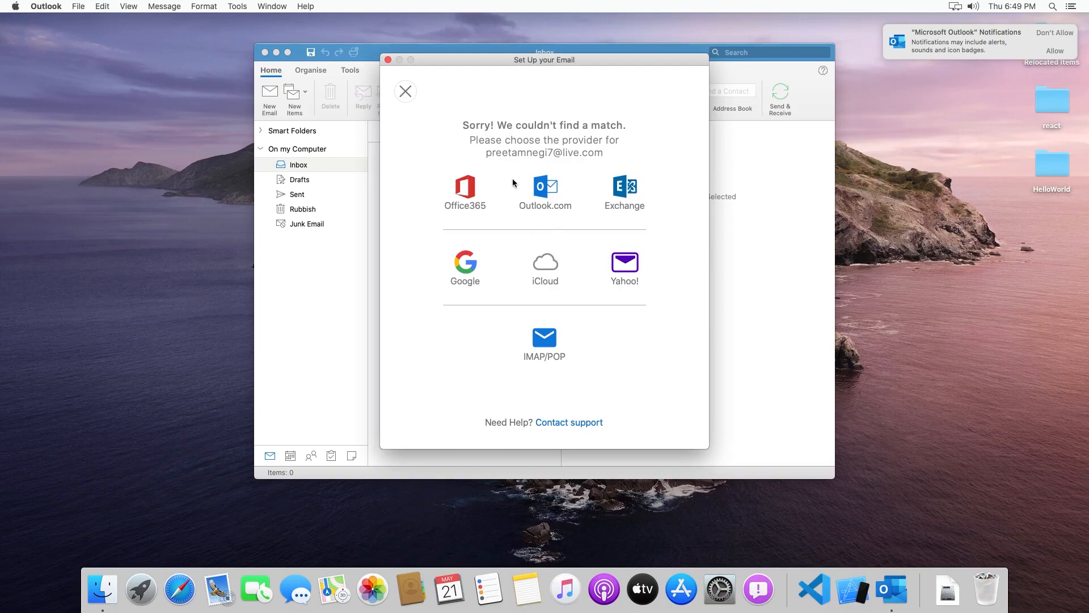
{"action": "mouse_move", "coordinate": [546, 185]}
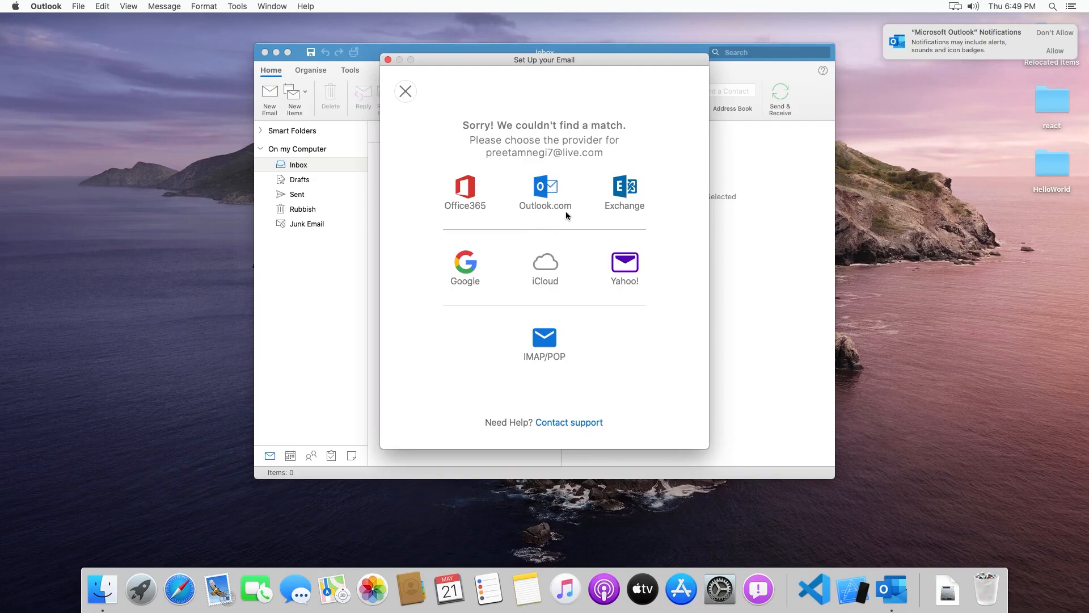
{"action": "left_click", "coordinate": [545, 192]}
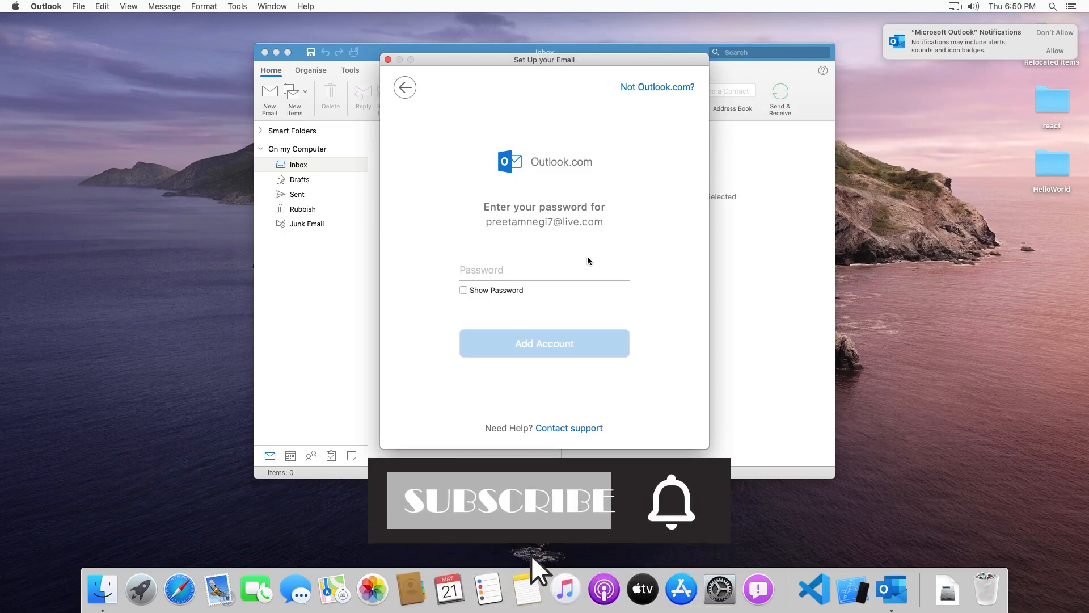
- Supply the live.com password and add the account, confirming the completion prompt
{"action": "type", "text": "••"}
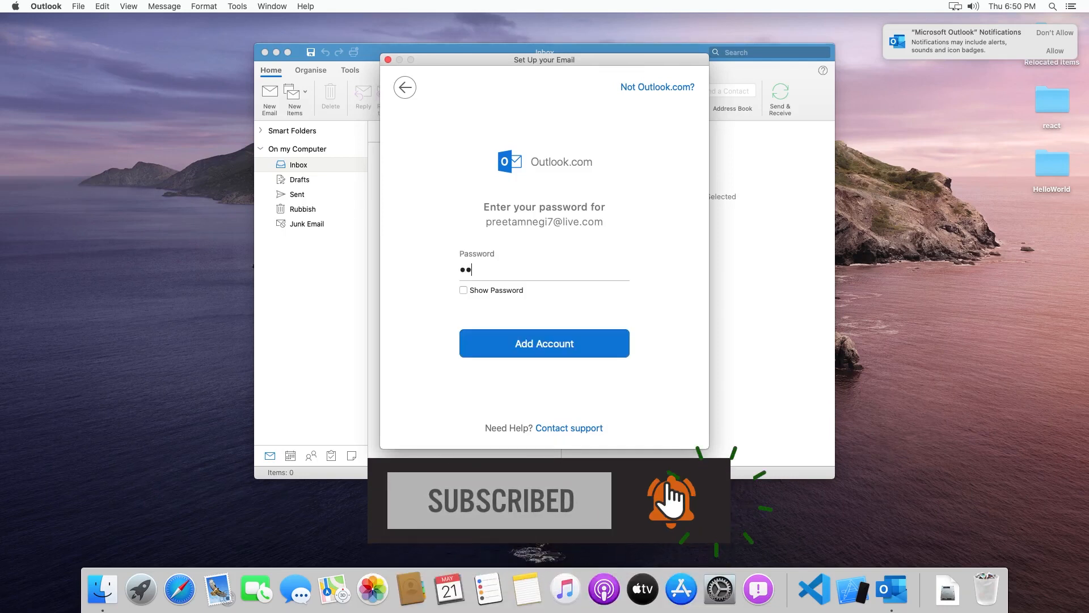
{"action": "type", "text": "password"}
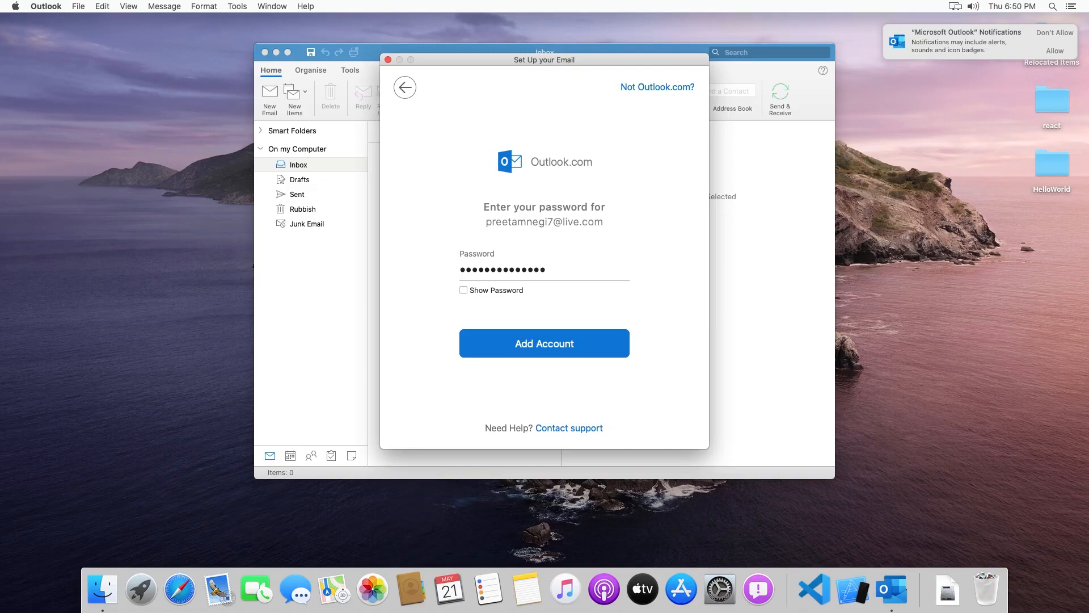
{"action": "left_click", "coordinate": [543, 342]}
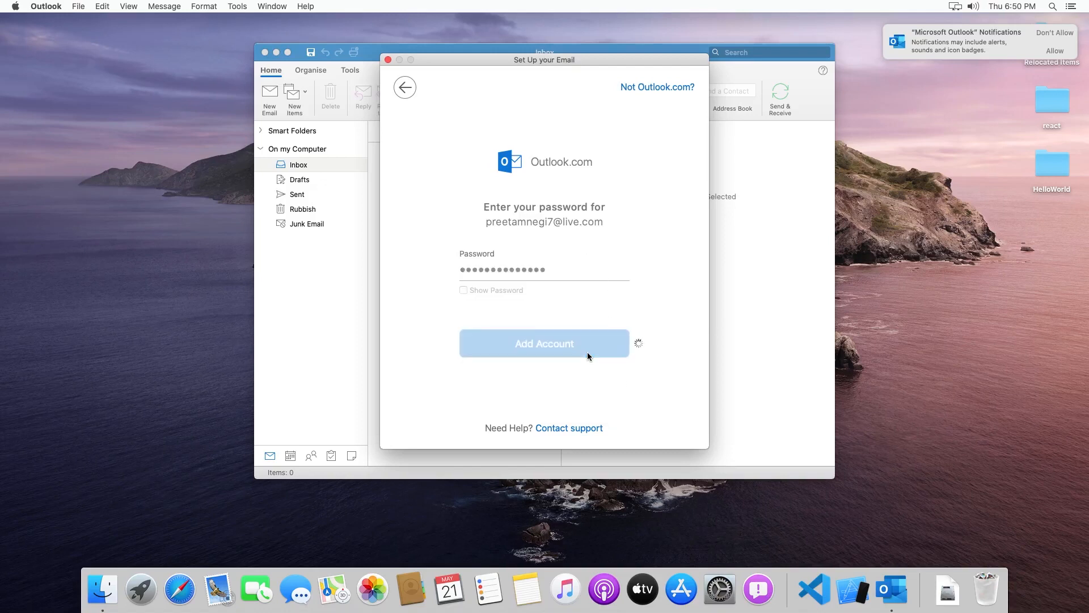
{"action": "mouse_move", "coordinate": [670, 202]}
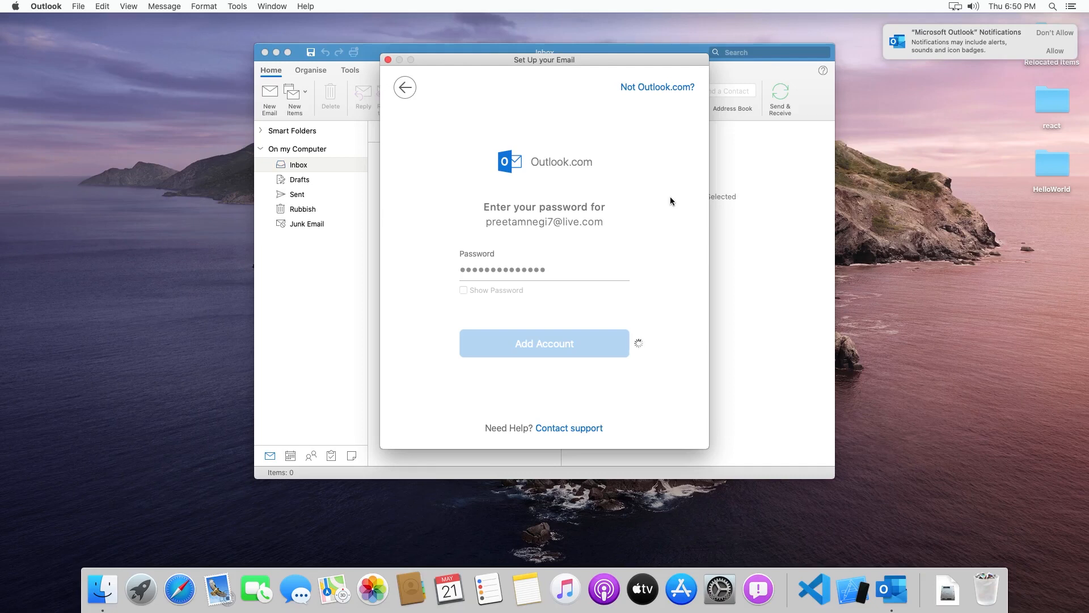
{"action": "left_click", "coordinate": [544, 343]}
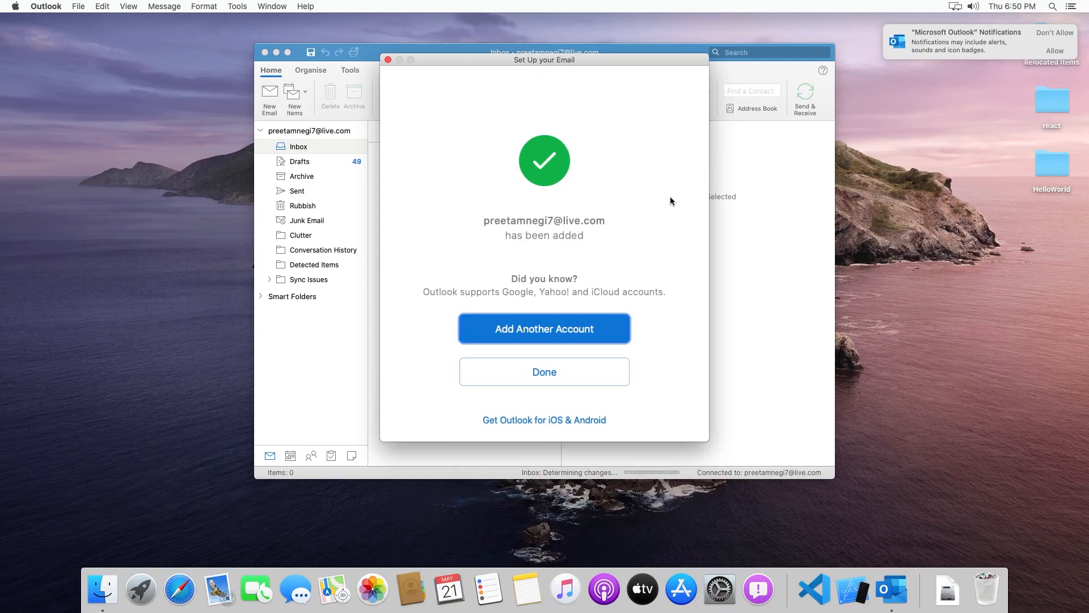
{"action": "left_click", "coordinate": [544, 329]}
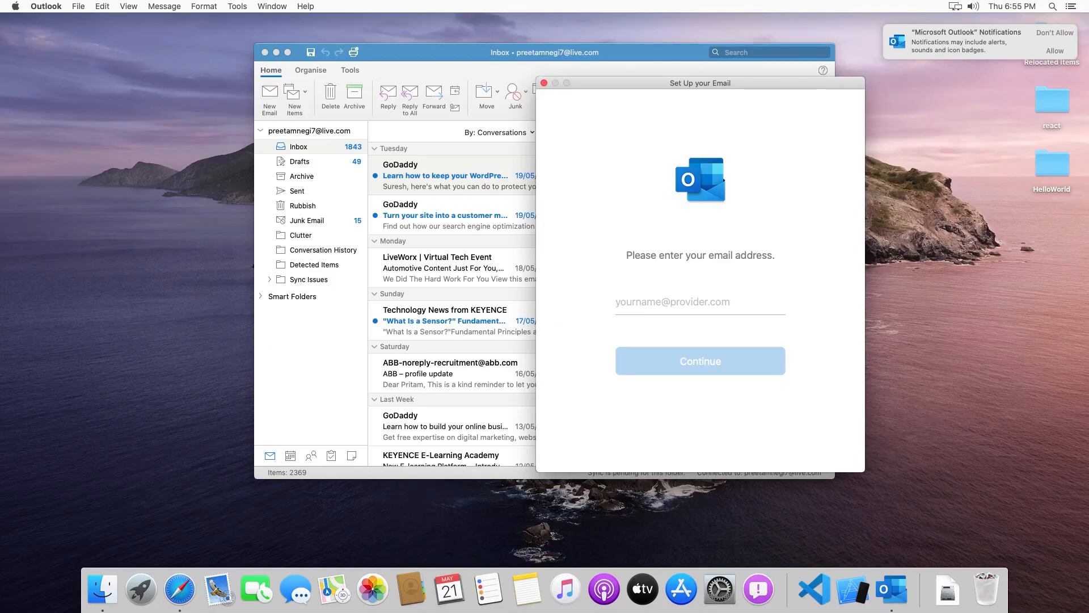
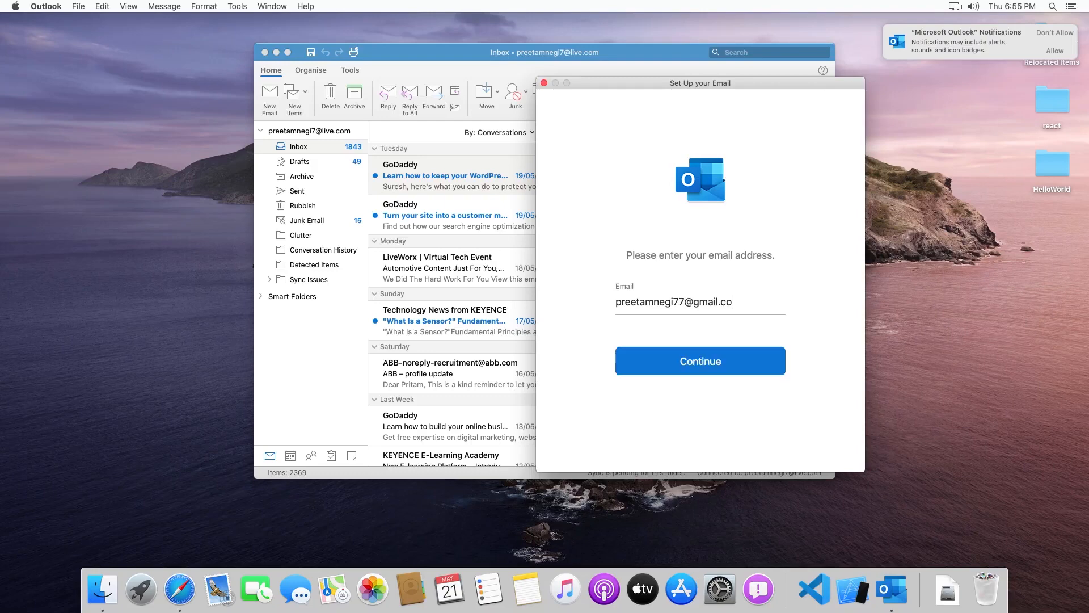
{"action": "left_click", "coordinate": [700, 361]}
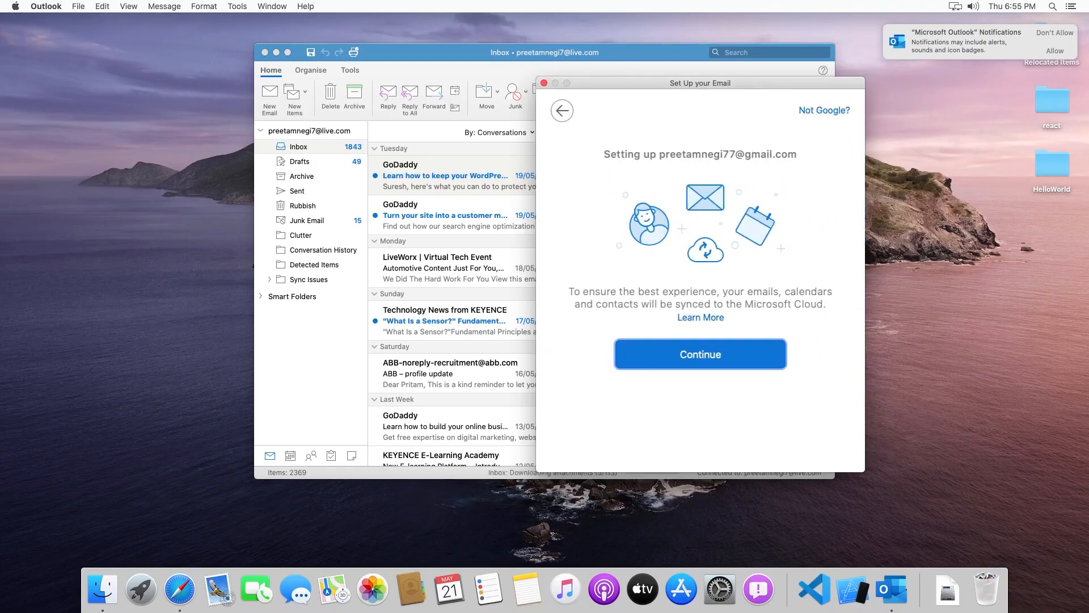
- Sign in to Google in Safari with the Gmail account and allow Microsoft access
{"action": "left_click", "coordinate": [700, 354]}
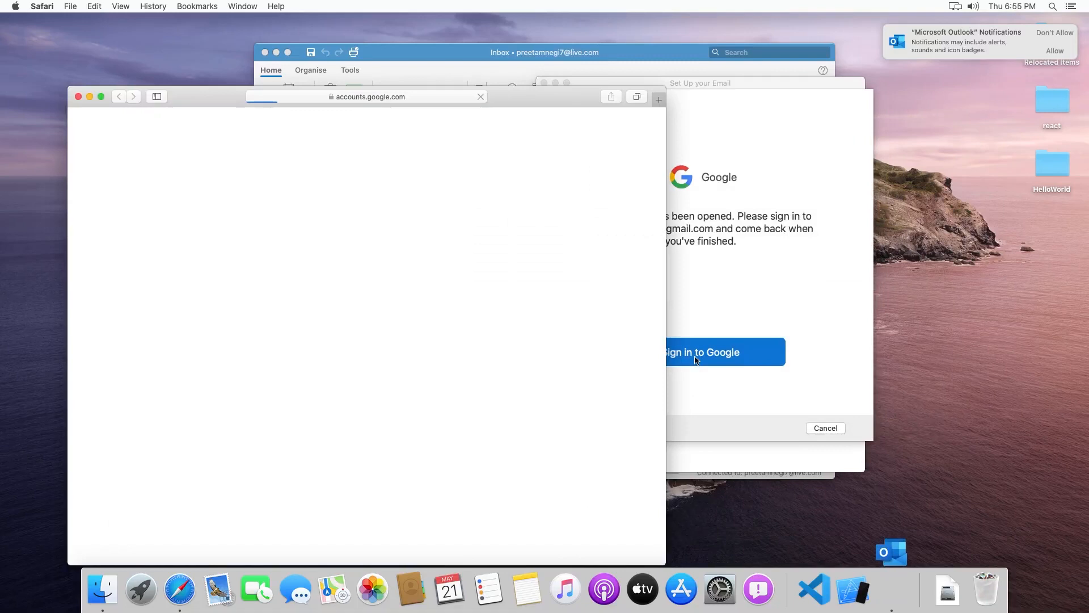
{"action": "left_click", "coordinate": [700, 352]}
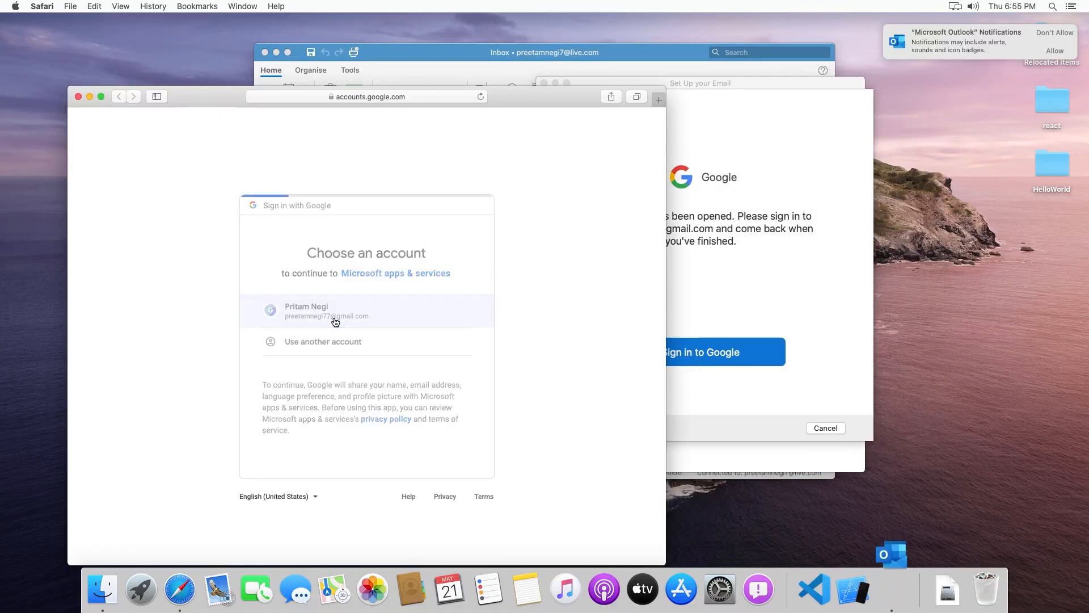
{"action": "left_click", "coordinate": [326, 311]}
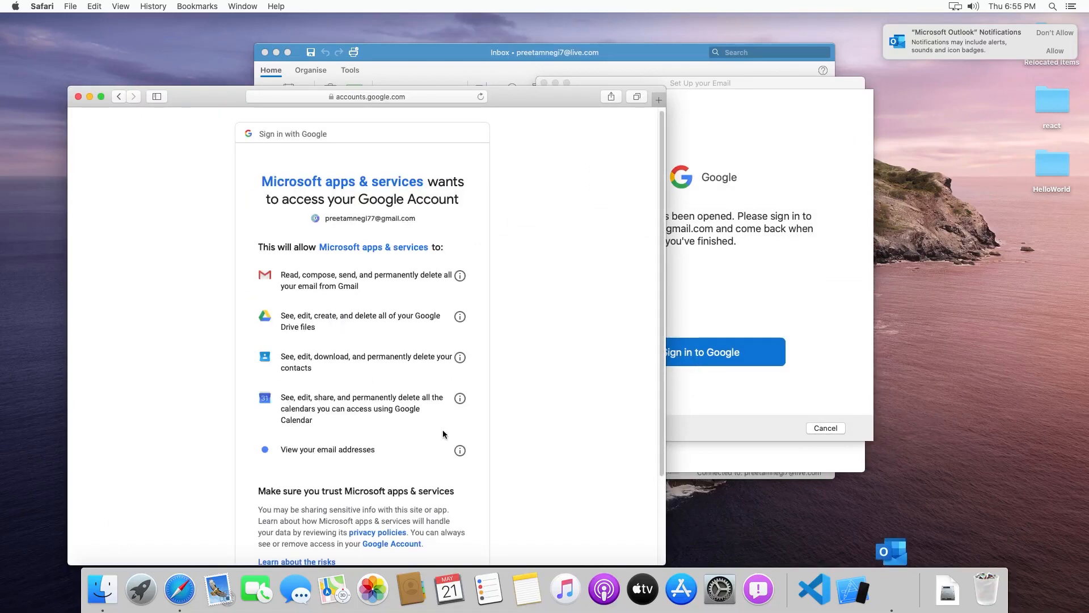
{"action": "scroll", "scroll_direction": "down", "scroll_amount": 3}
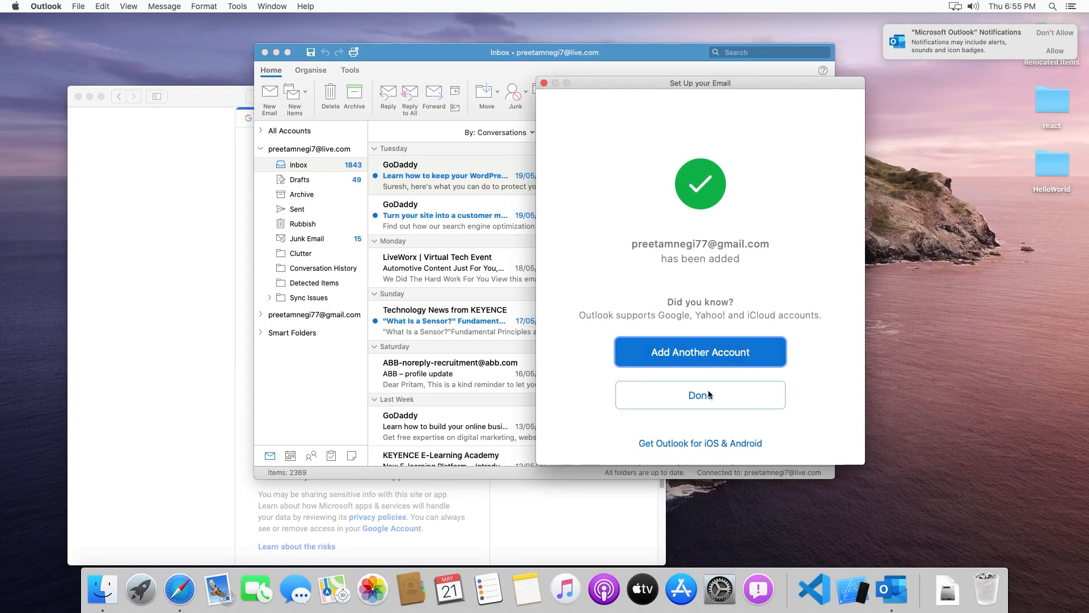
- Finish account setup, view the Gmail inbox and start a new email
{"action": "left_click", "coordinate": [699, 395]}
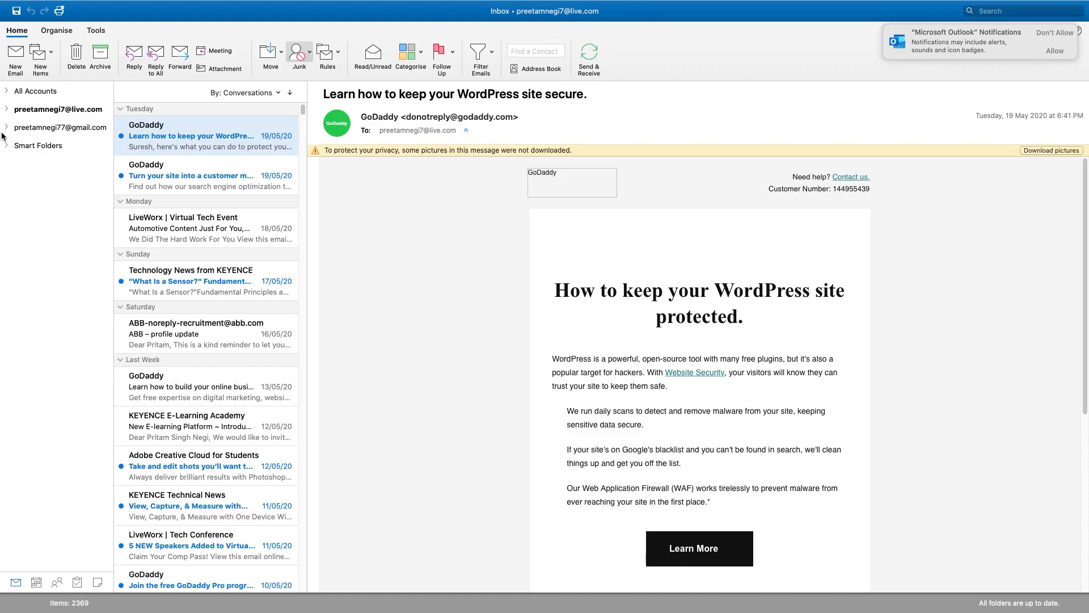
{"action": "left_click", "coordinate": [7, 128]}
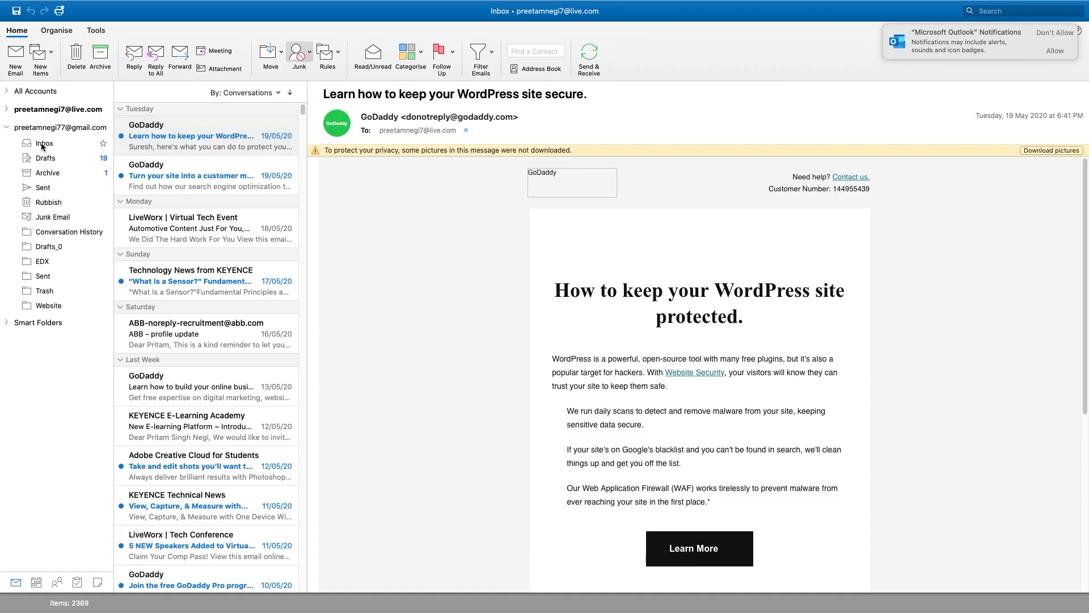
{"action": "left_click", "coordinate": [60, 128]}
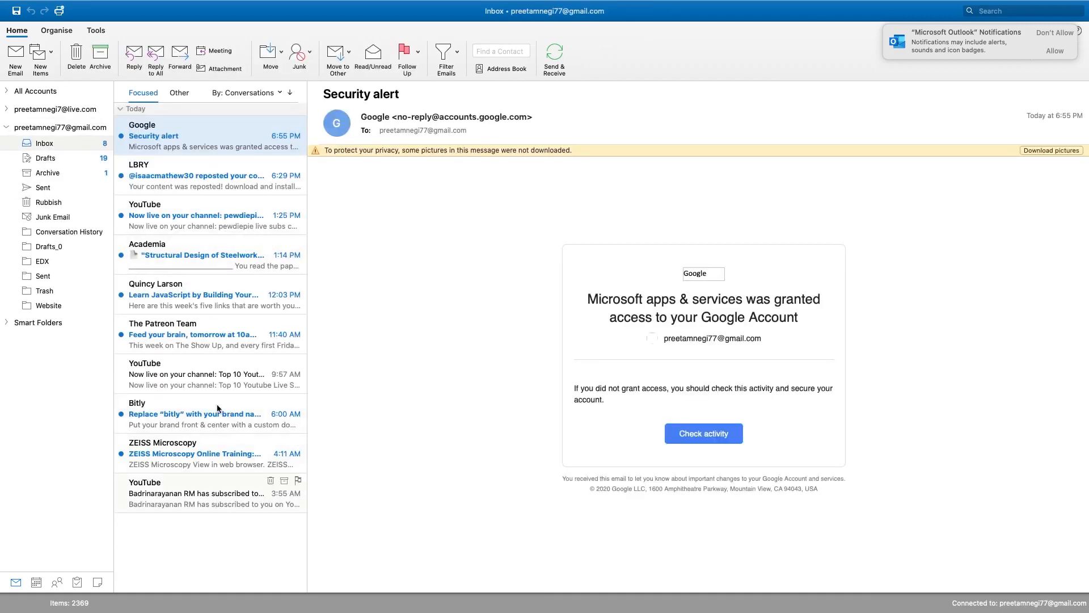
{"action": "left_click", "coordinate": [14, 59]}
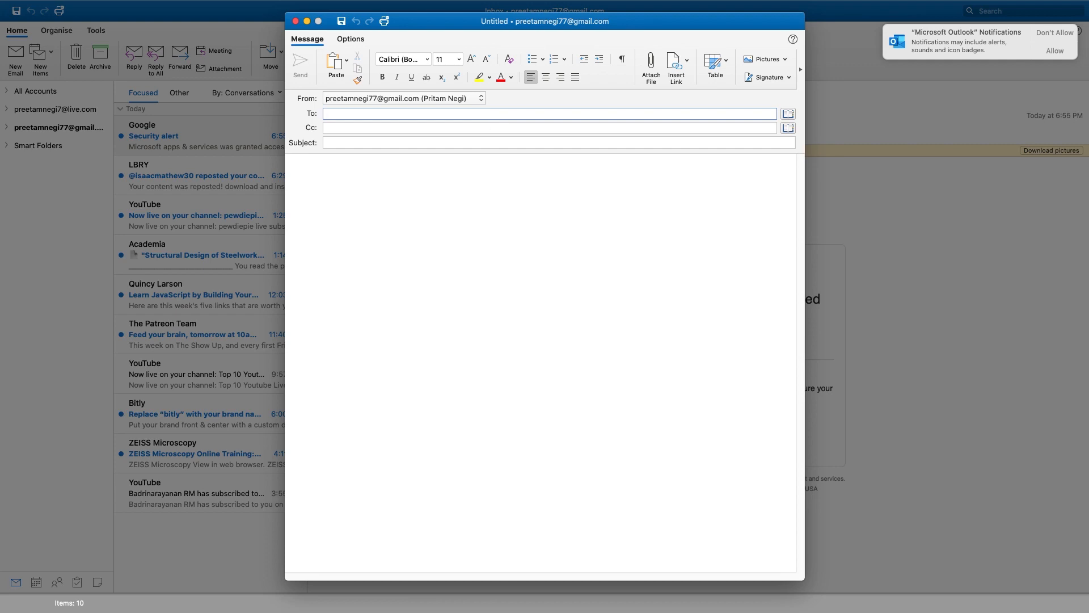
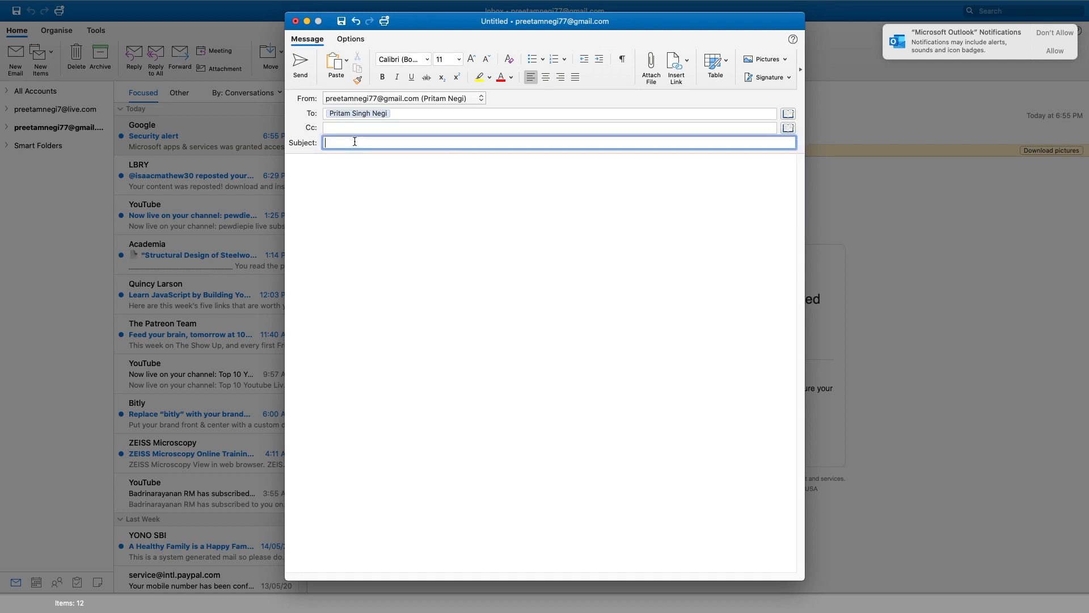
{"action": "type", "text": "test"}
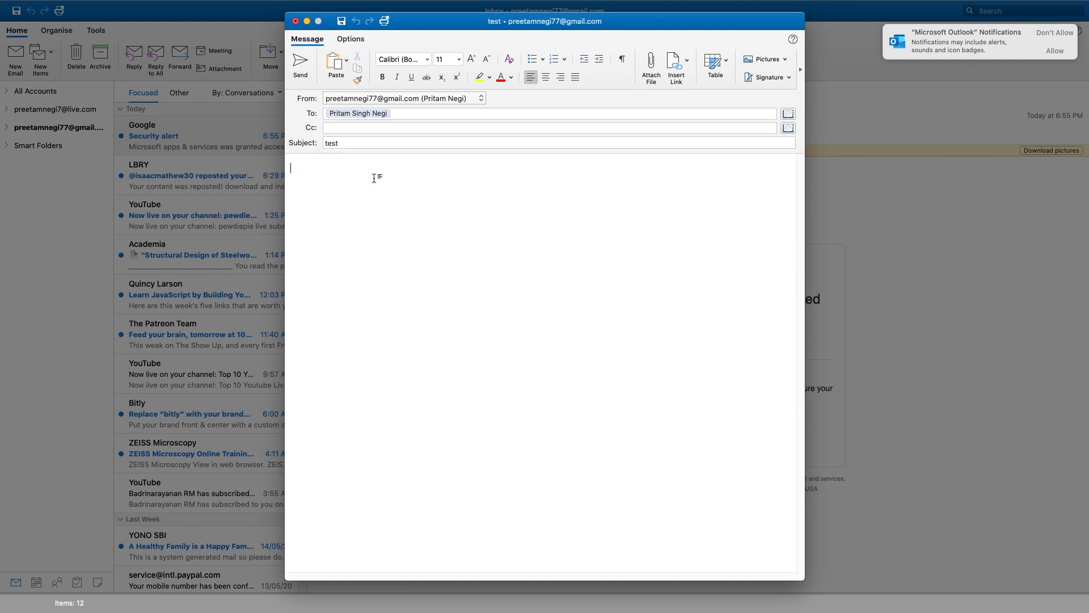
{"action": "type", "text": "tes"}
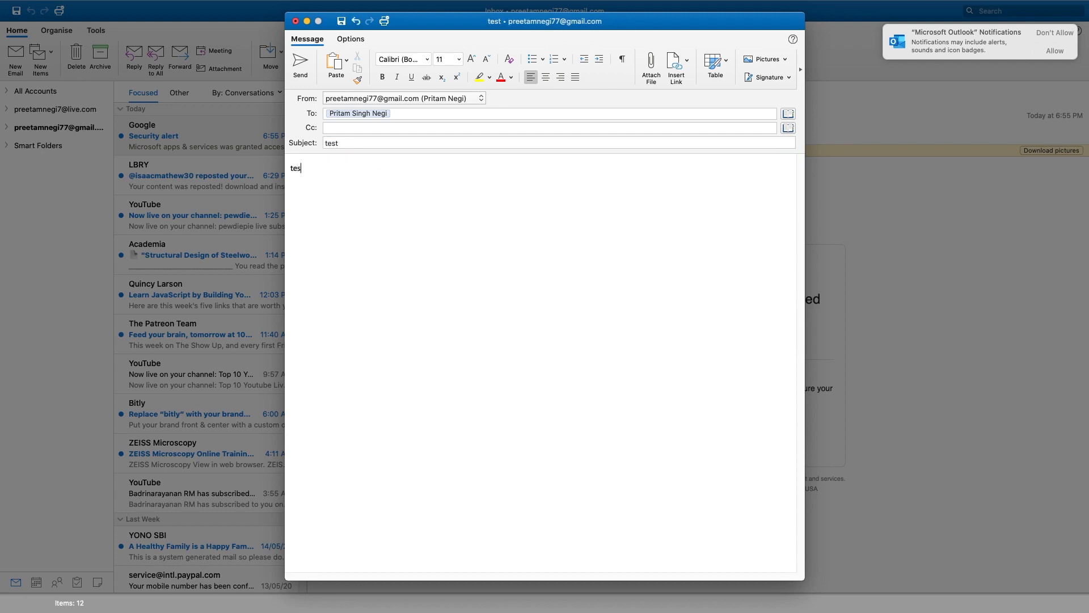
{"action": "type", "text": "Test email"}
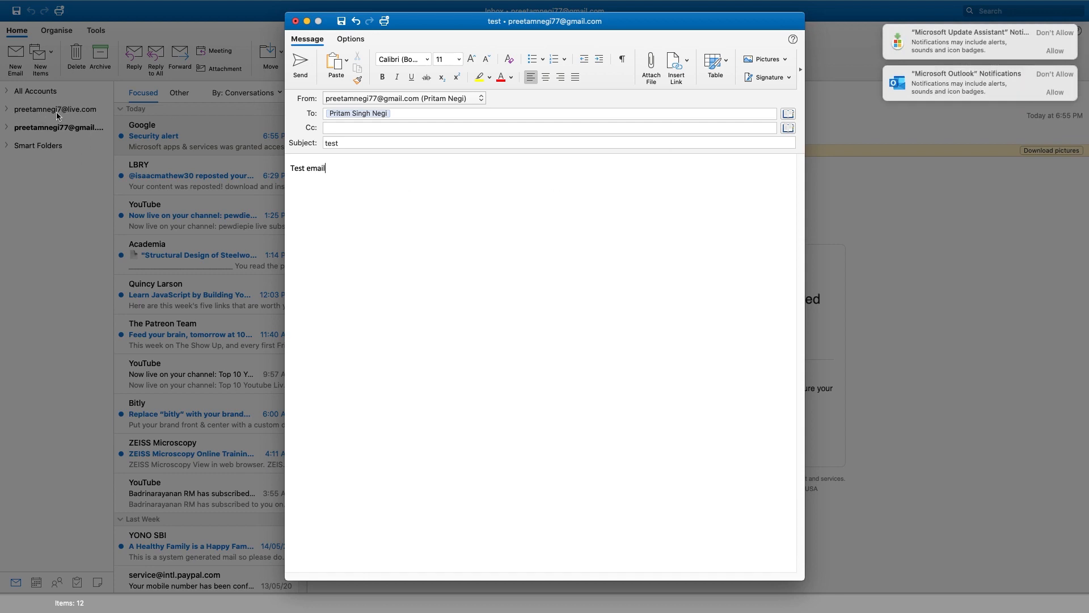
{"action": "mouse_move", "coordinate": [507, 210]}
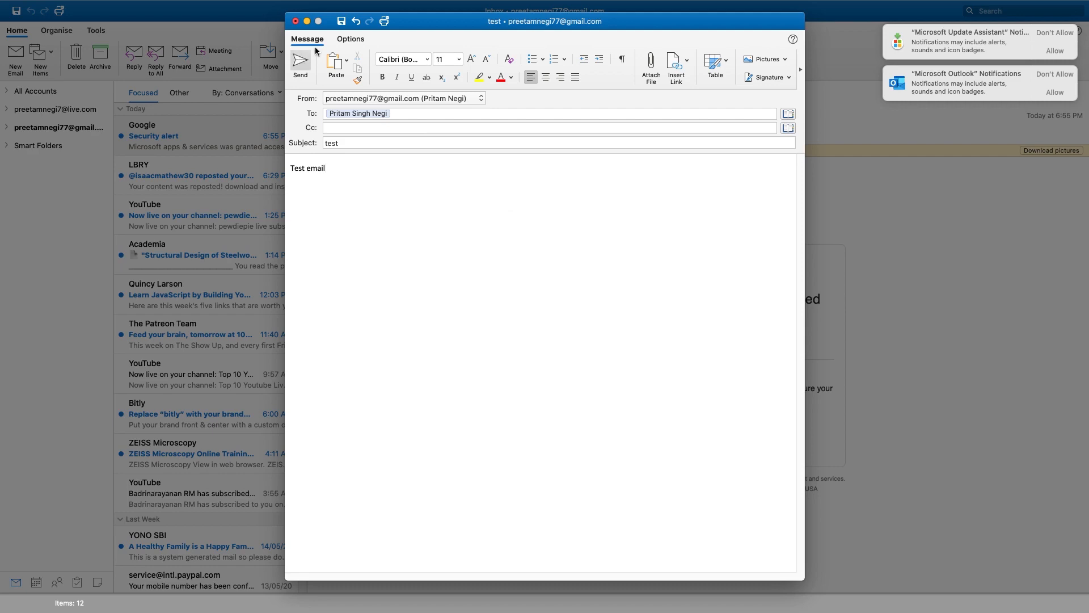
{"action": "left_click", "coordinate": [295, 21]}
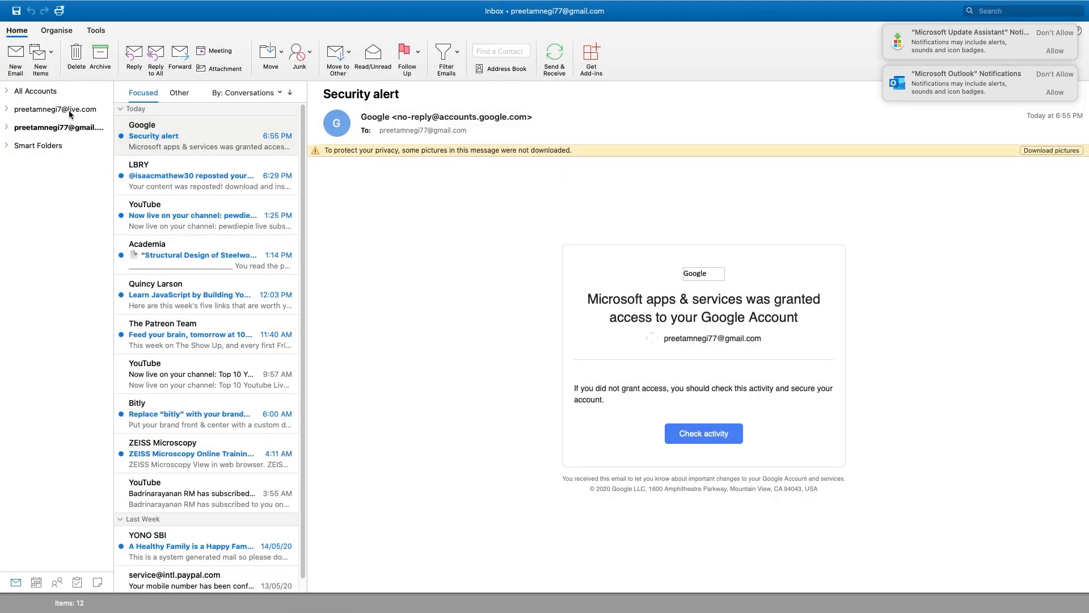
{"action": "mouse_move", "coordinate": [43, 114]}
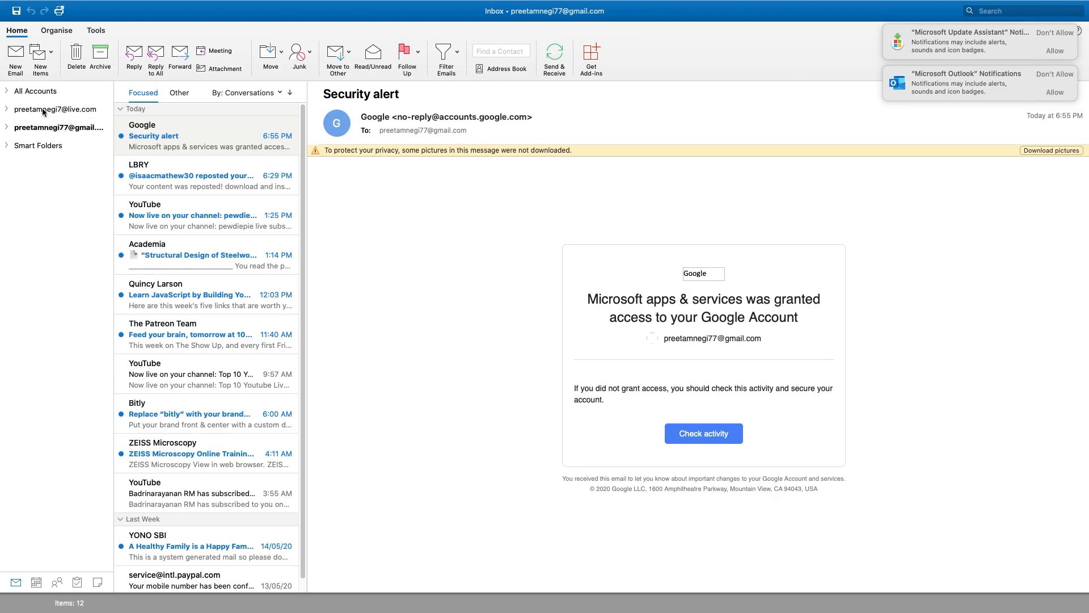
- Confirm the test message appears in Gmail's Sent folder and in the live.com Inbox at 6:57 PM
{"action": "left_click", "coordinate": [6, 109]}
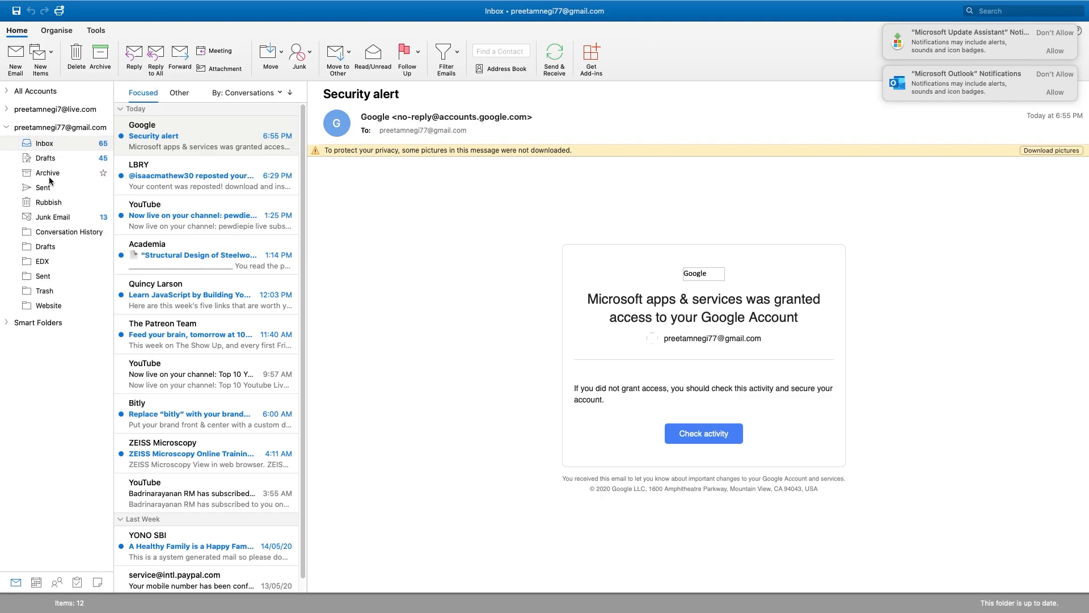
{"action": "left_click", "coordinate": [42, 187]}
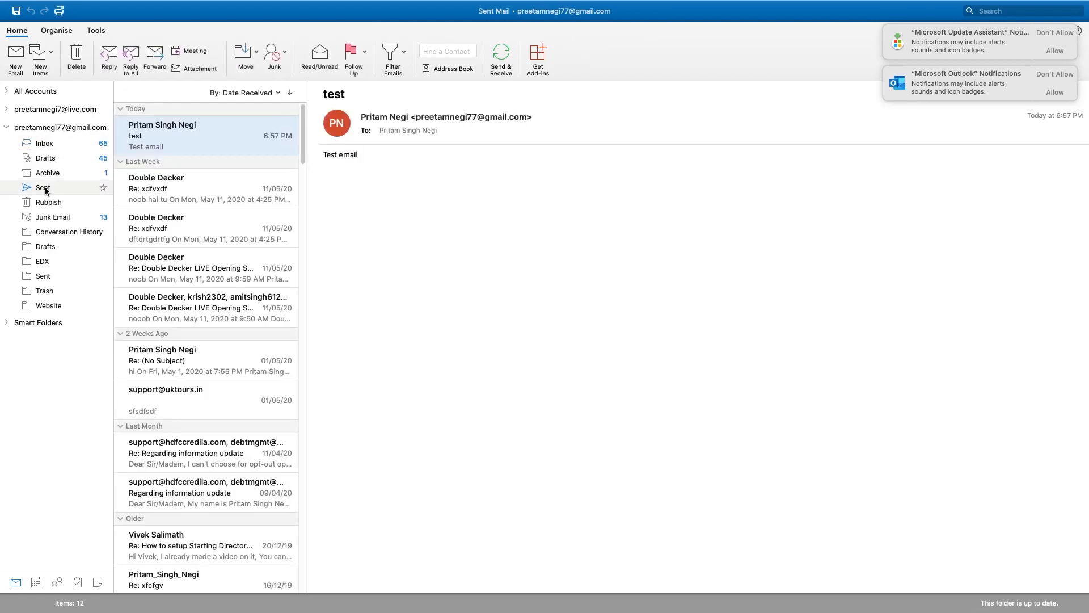
{"action": "mouse_move", "coordinate": [216, 133]}
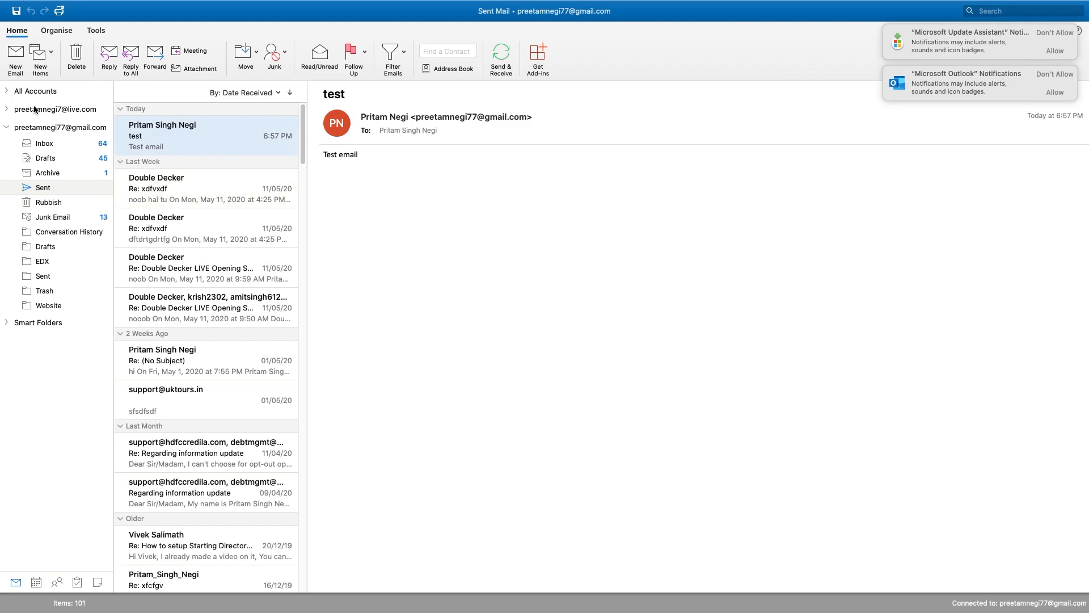
{"action": "left_click", "coordinate": [7, 109]}
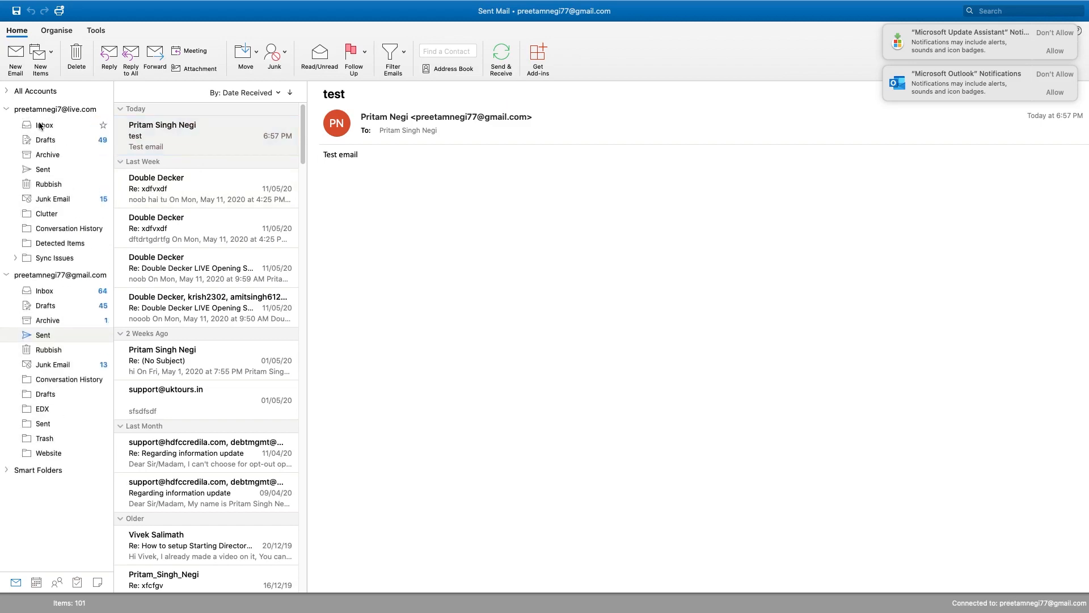
{"action": "left_click", "coordinate": [44, 125]}
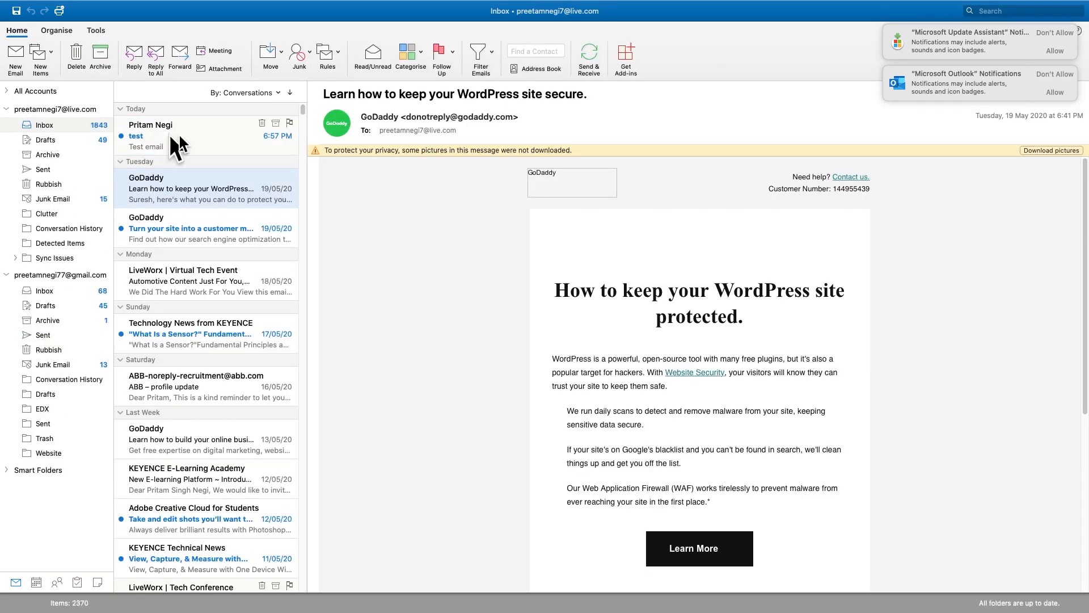